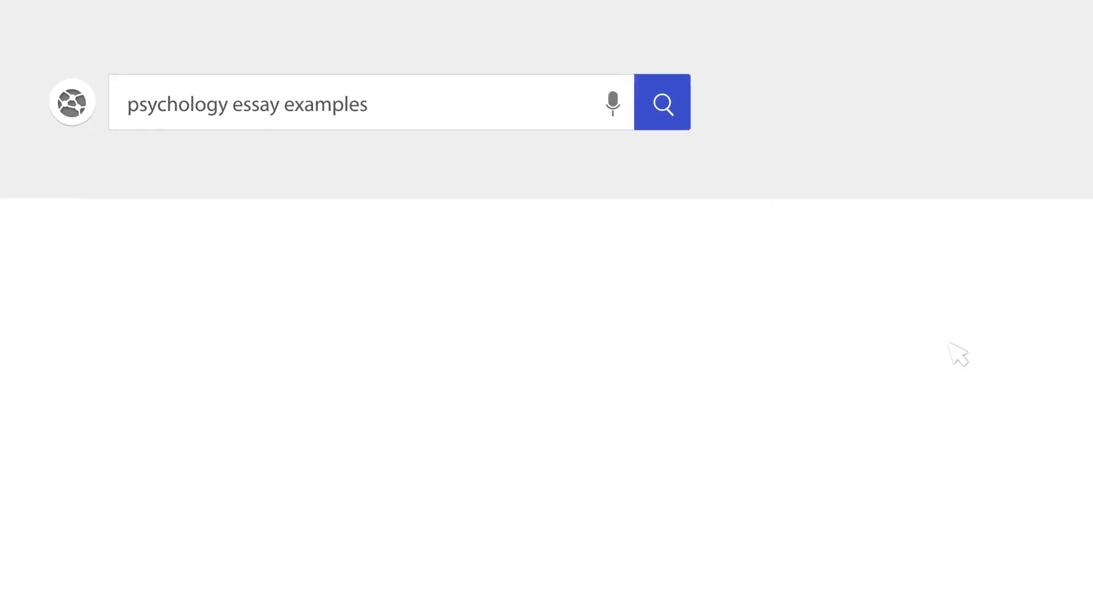
Run the psychology essay examples search and type the title 'Alfred Bandura's Self-Efficacy Theory'
click(661, 102)
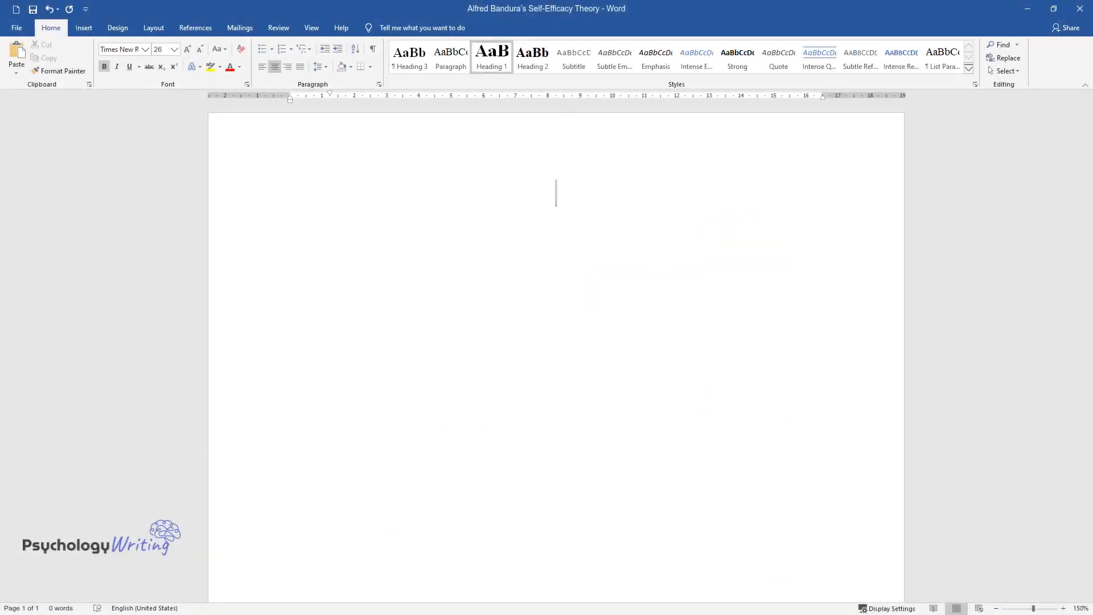
text(Alfred Bandura’s Self-Efficacy Theory)
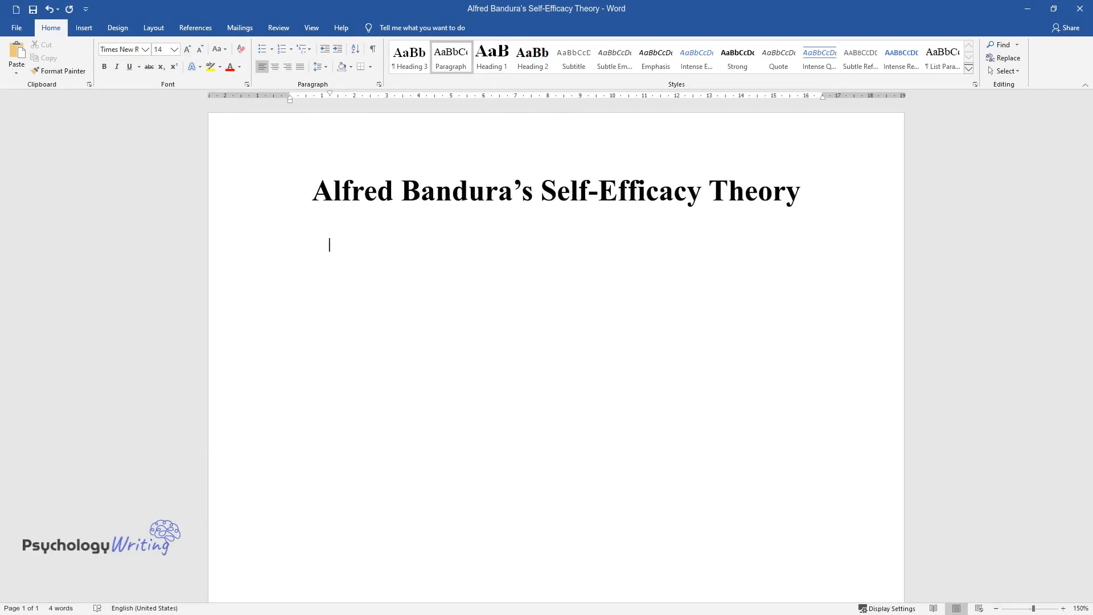
Type the introduction's opening: who developed Self-Efficacy Theory and its quoted definition
text(The S)
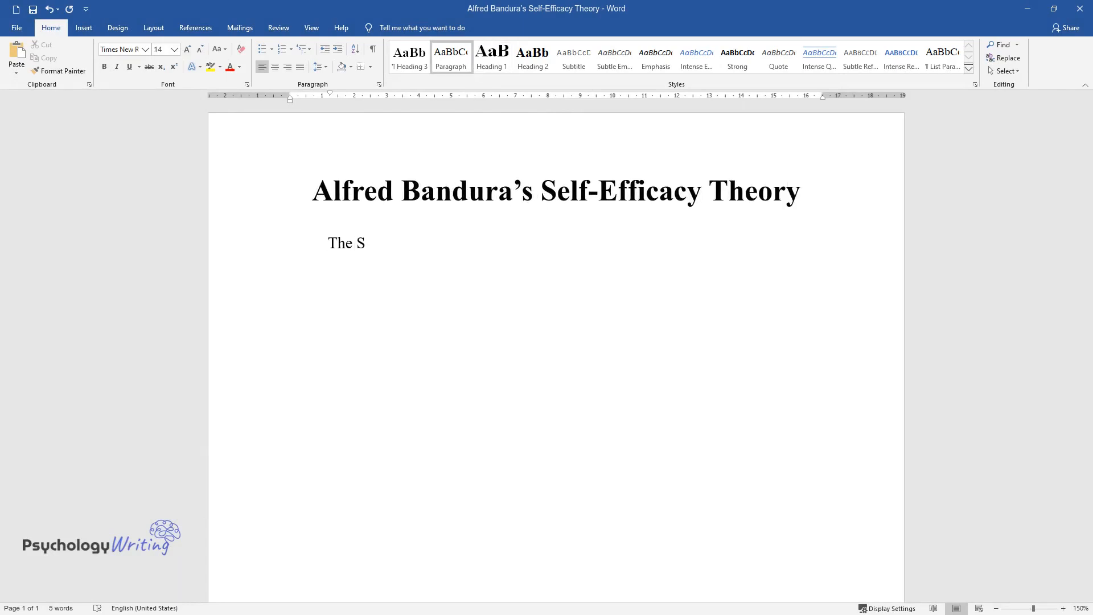
text(elf-Efficacy Theory developed by a)
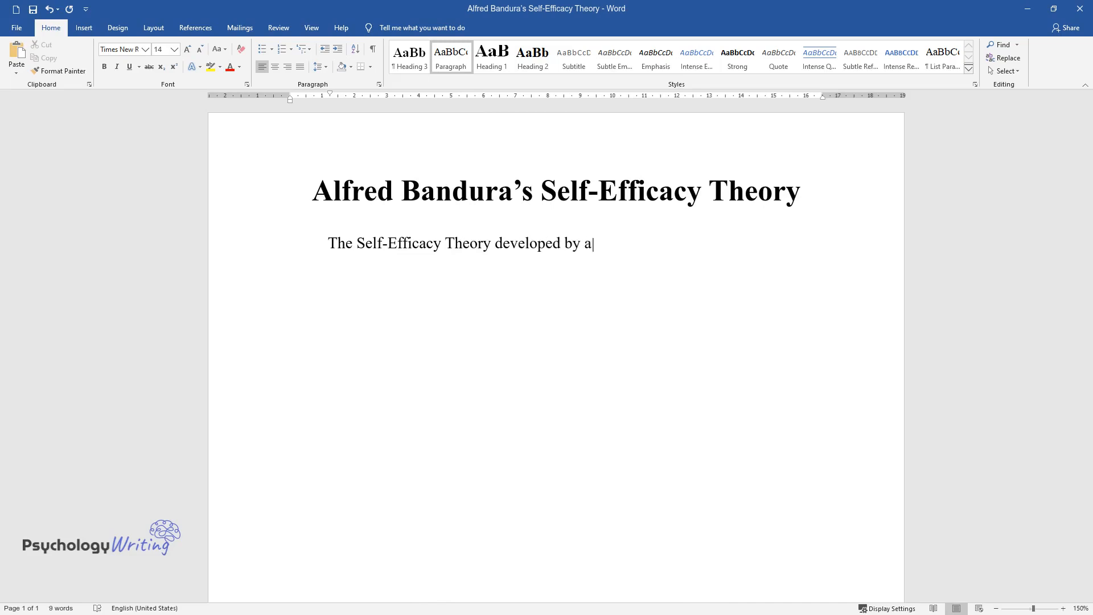
text(n American social psychologist Alfred Bandura is a pivotal contributi)
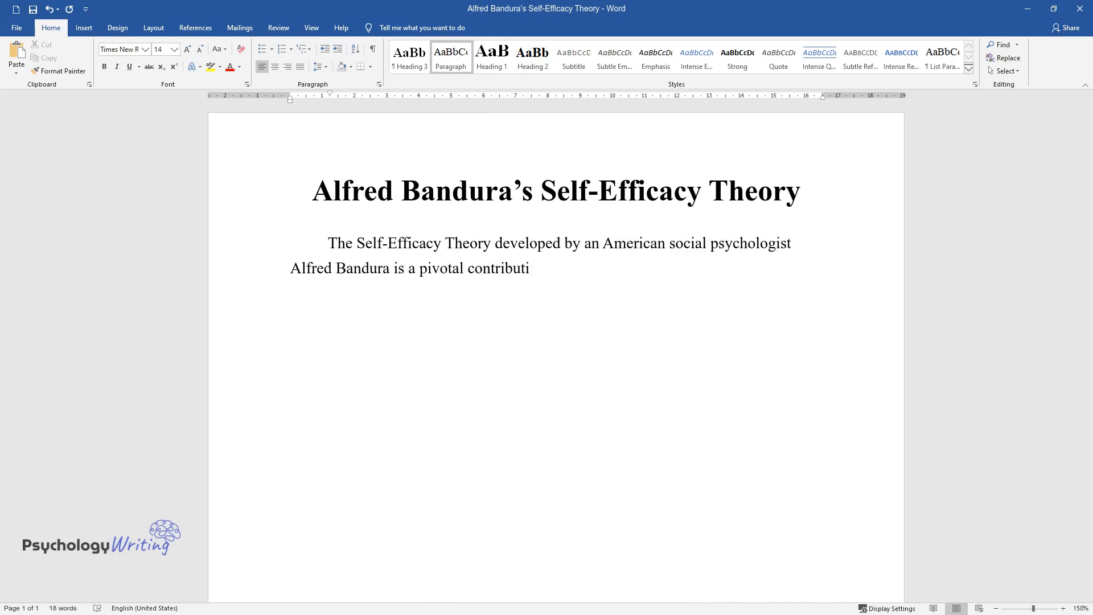
text(on to the theoretical framework of)
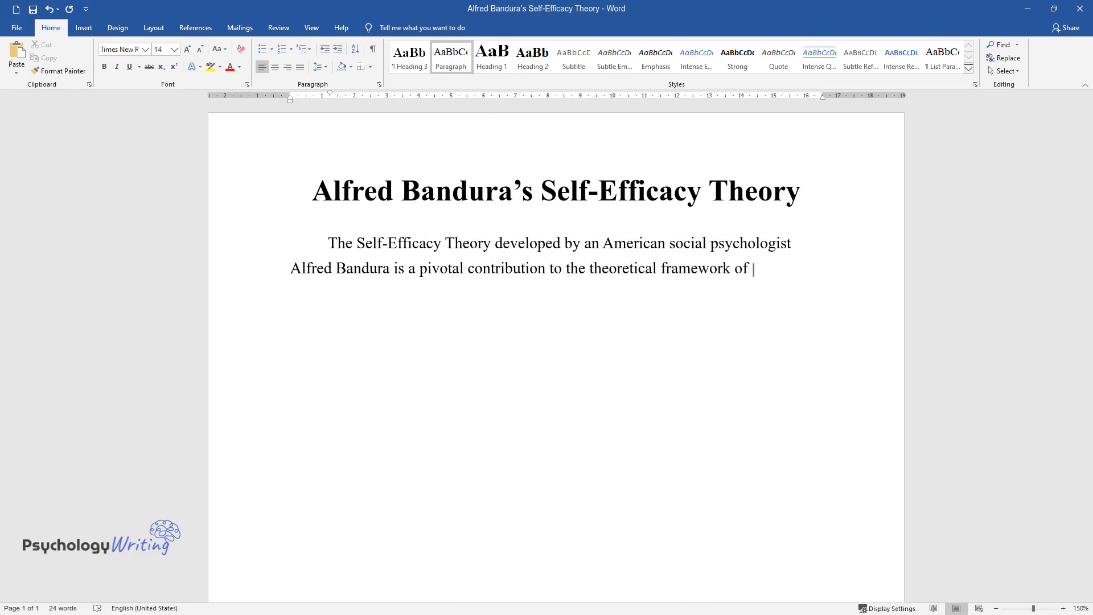
text(educational psychology. The theory)
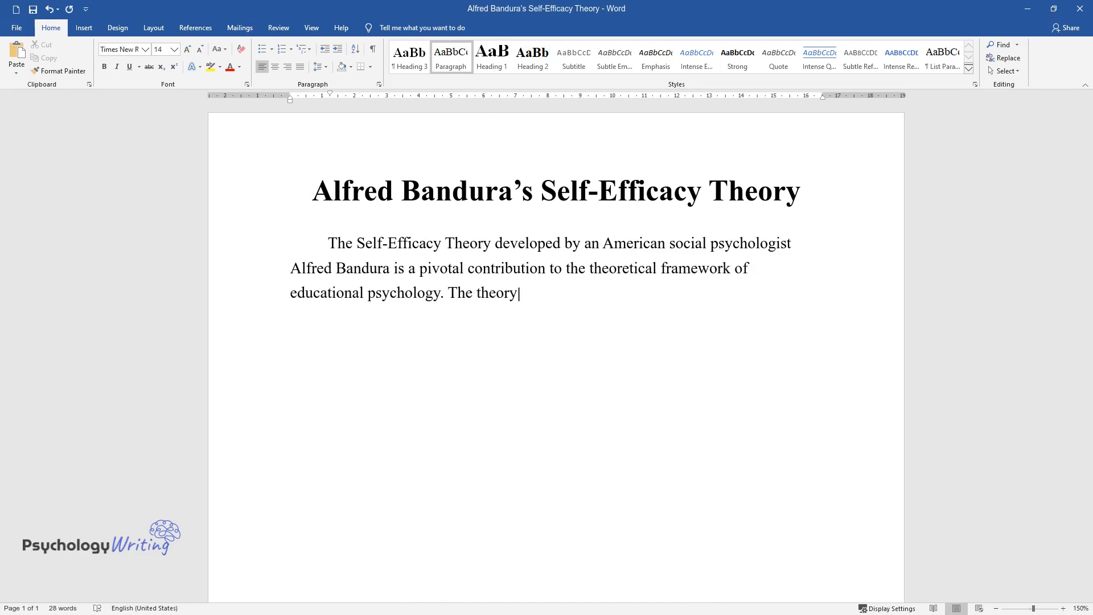
text(is defined as "peoples' beliefs ab)
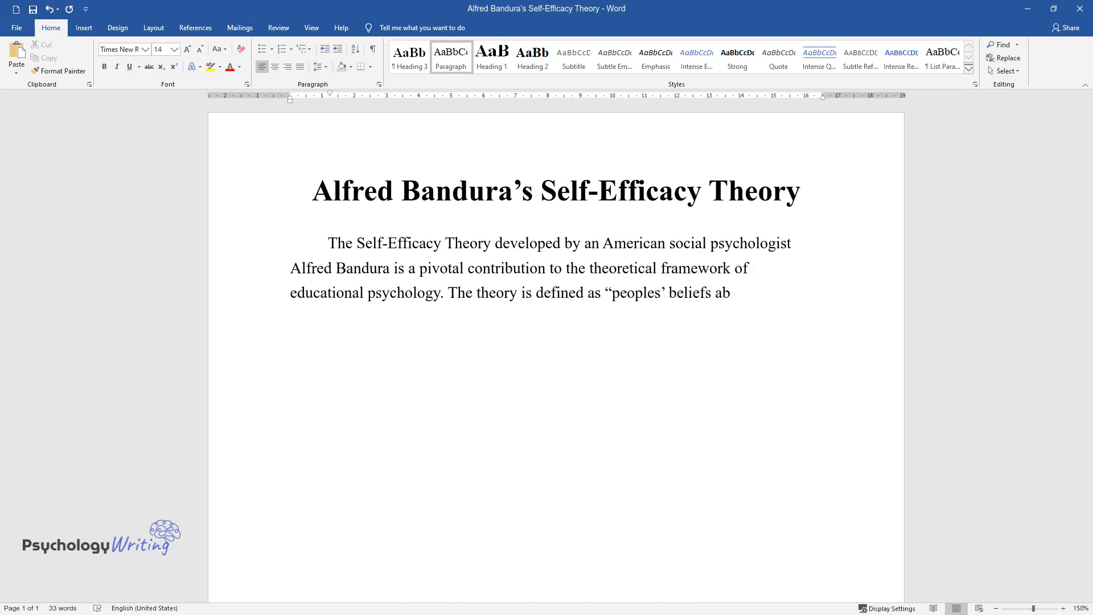
text(out their capabilities to produce)
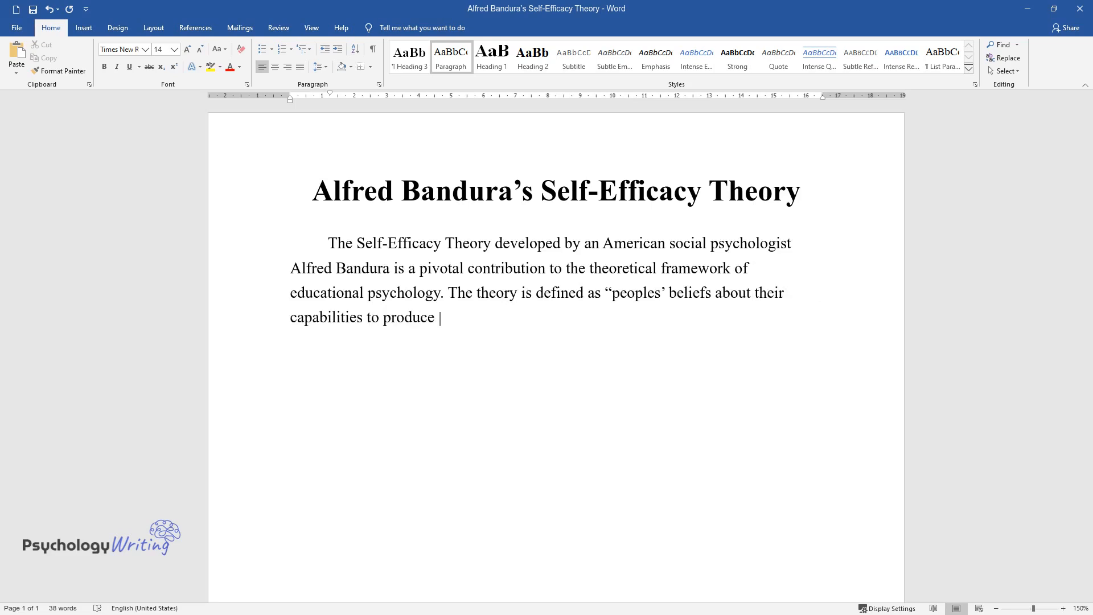
text(designated levels of performance th)
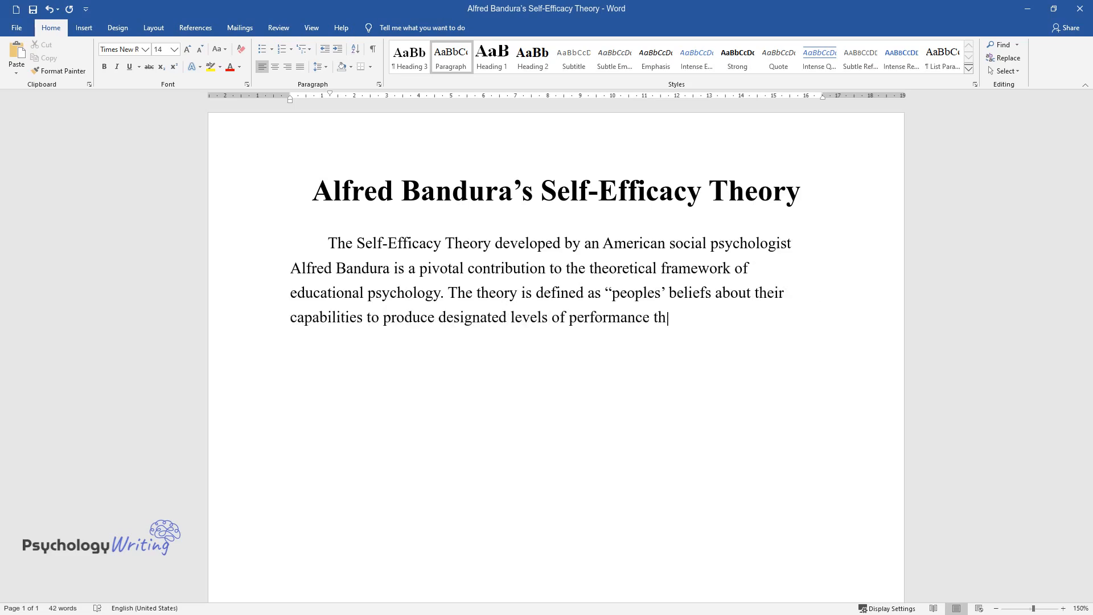
text(at exercise influence over events)
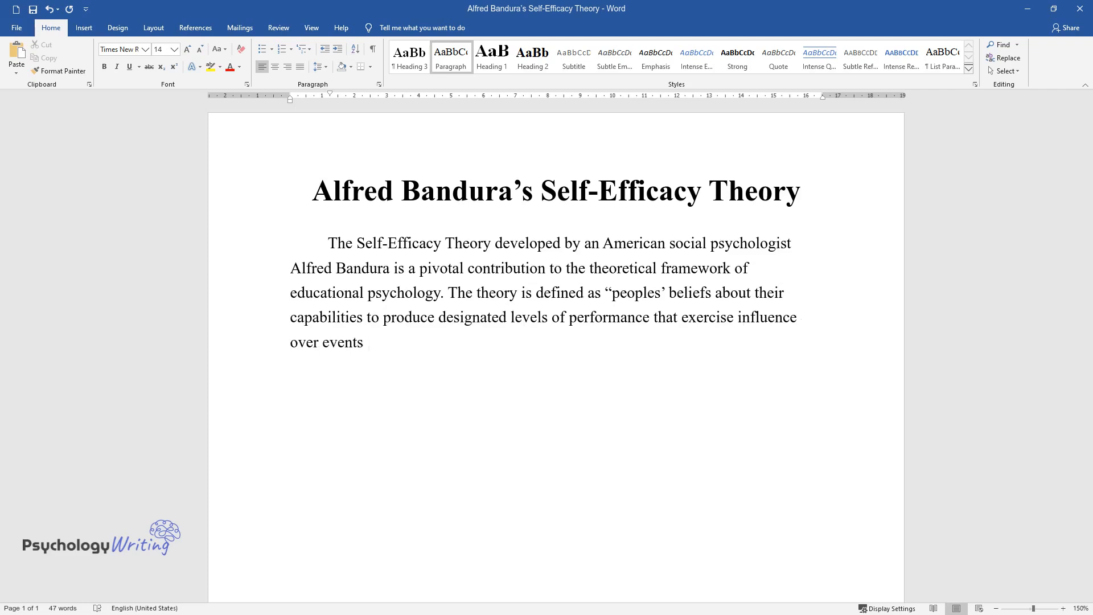
text(that affect their lives". These beliefs predetermine how people think,)
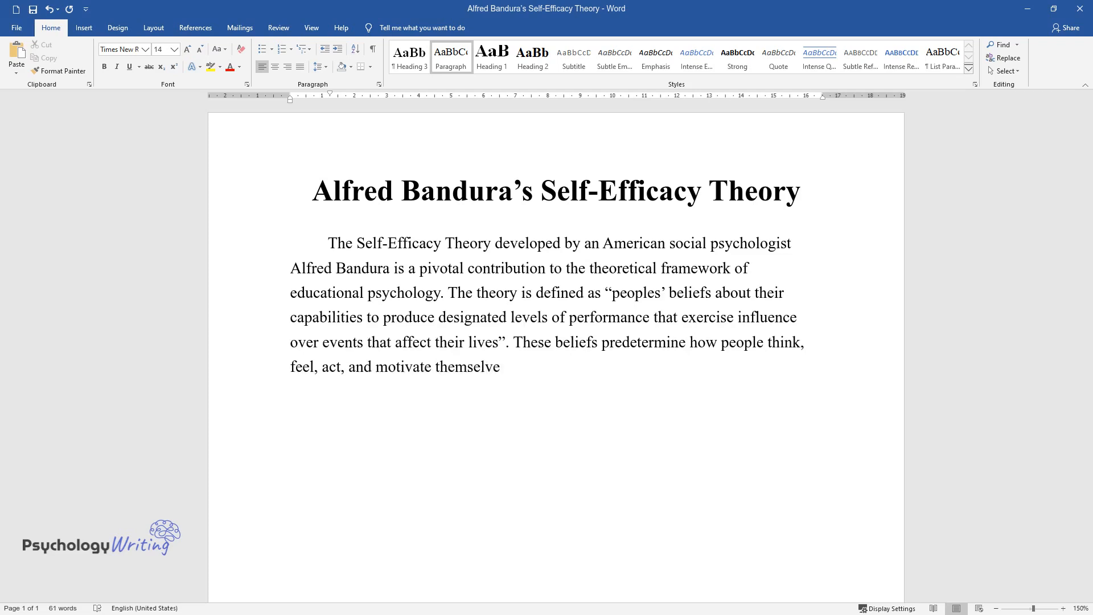
Finish the introduction on belief as success's key determinant, ending 'educational institutions.'
text(; therefore, they involve such ba)
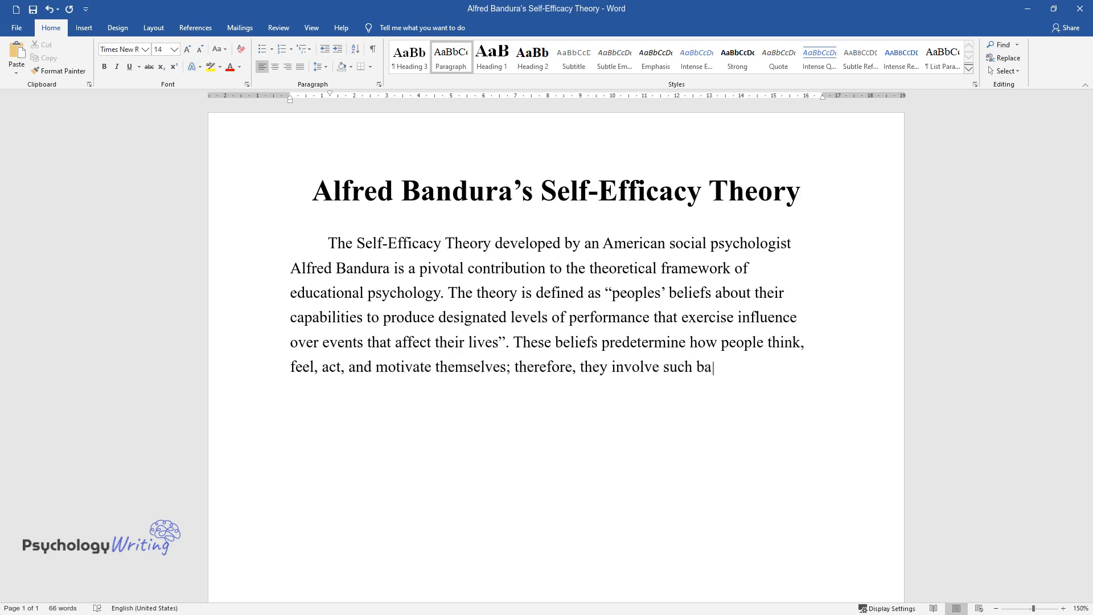
text(sic processes as cognition, motivat)
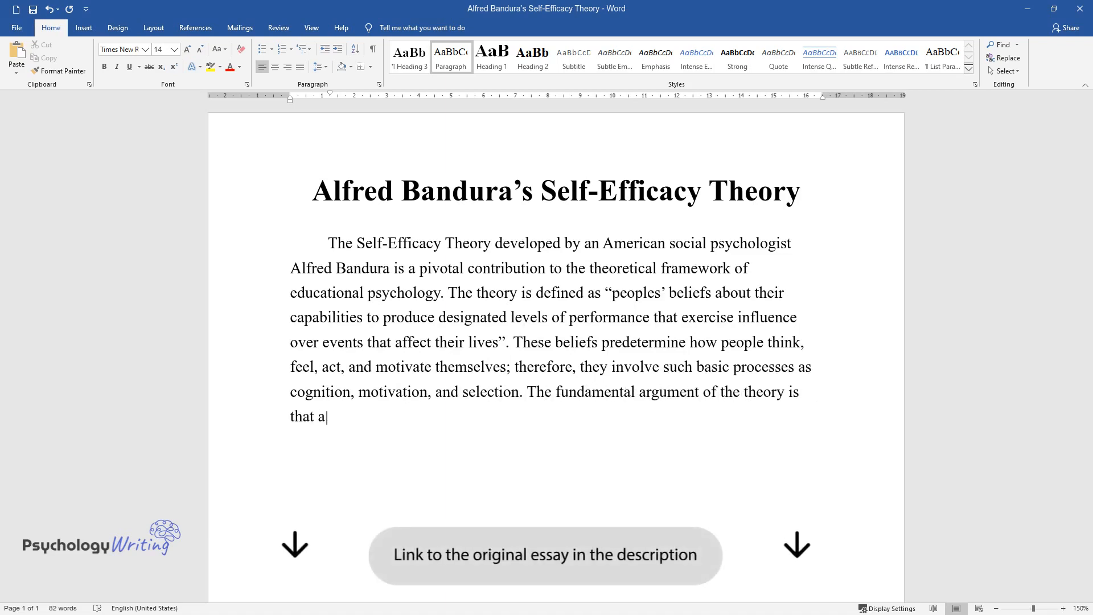
text(person's belief that they can do s)
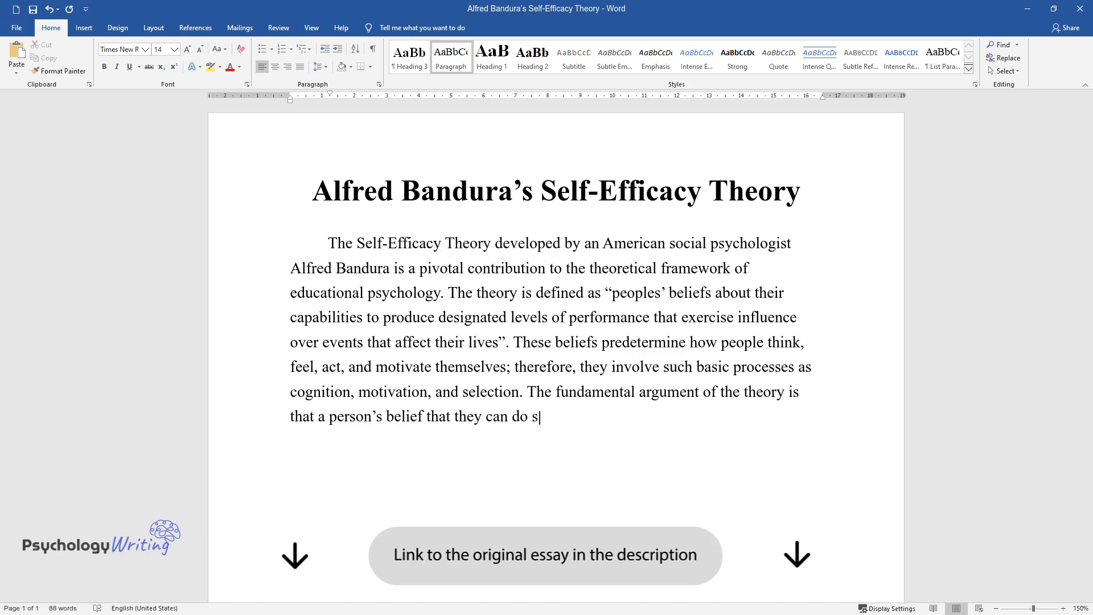
text(omething based on their efforts is)
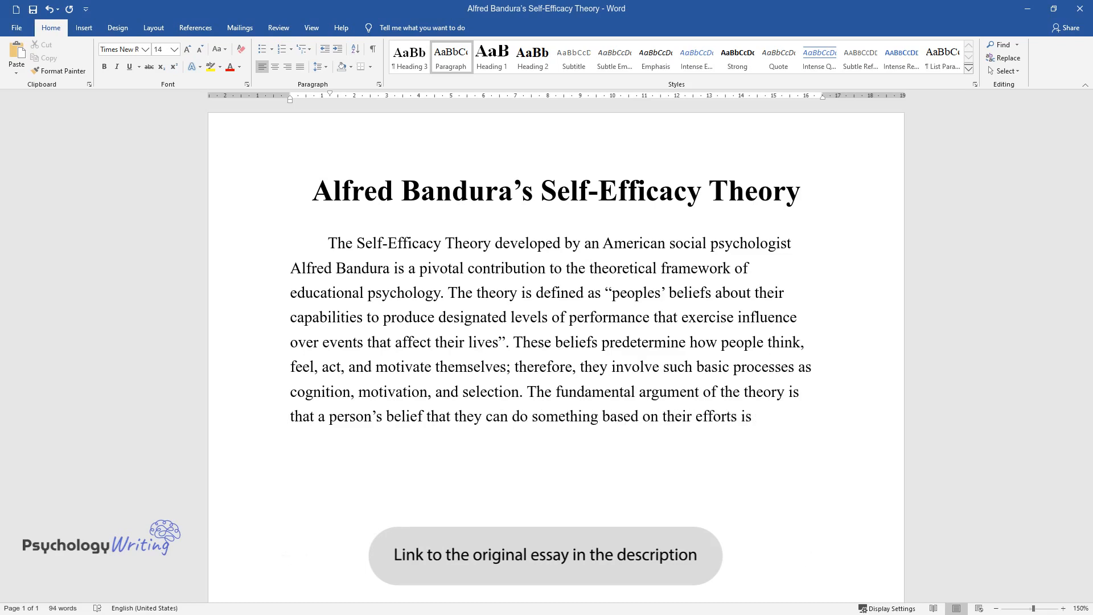
text(the most important determinant of)
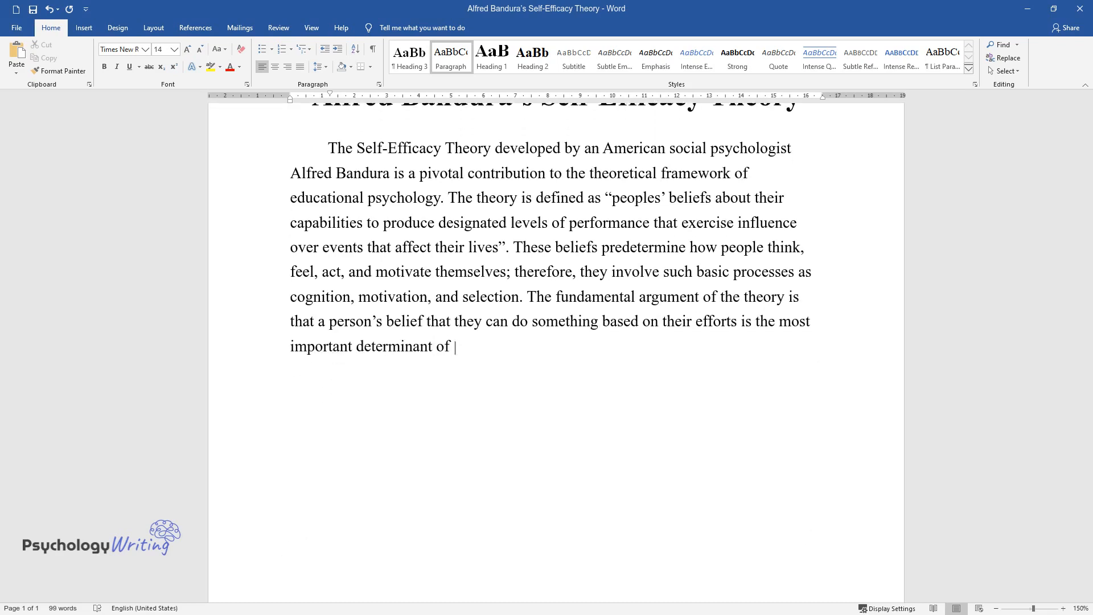
text(success in any activity. This theory might be used)
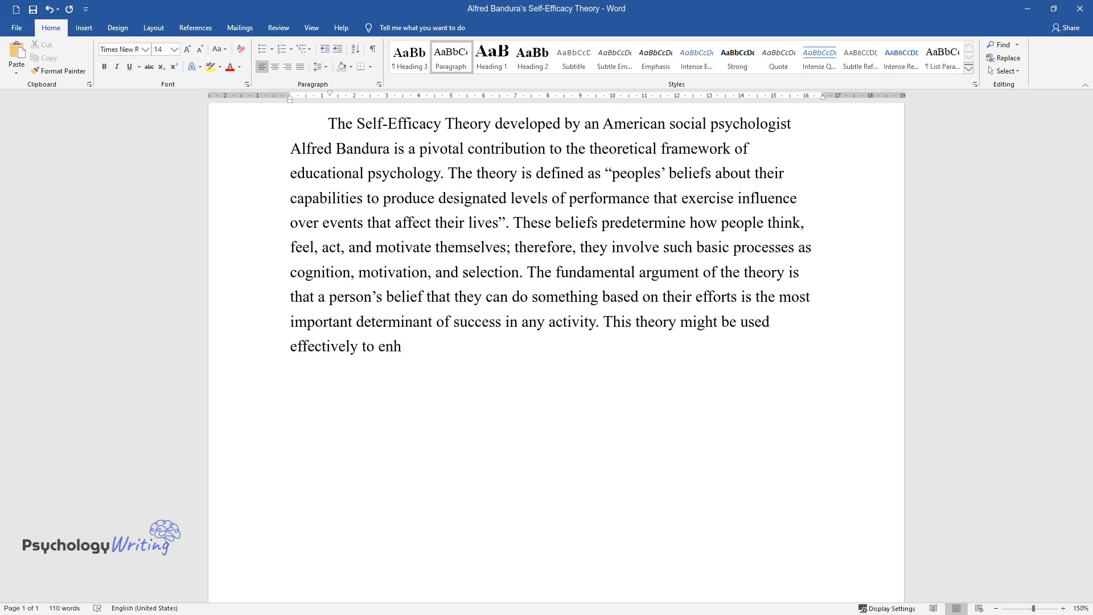
text(ance curricular shaping for better)
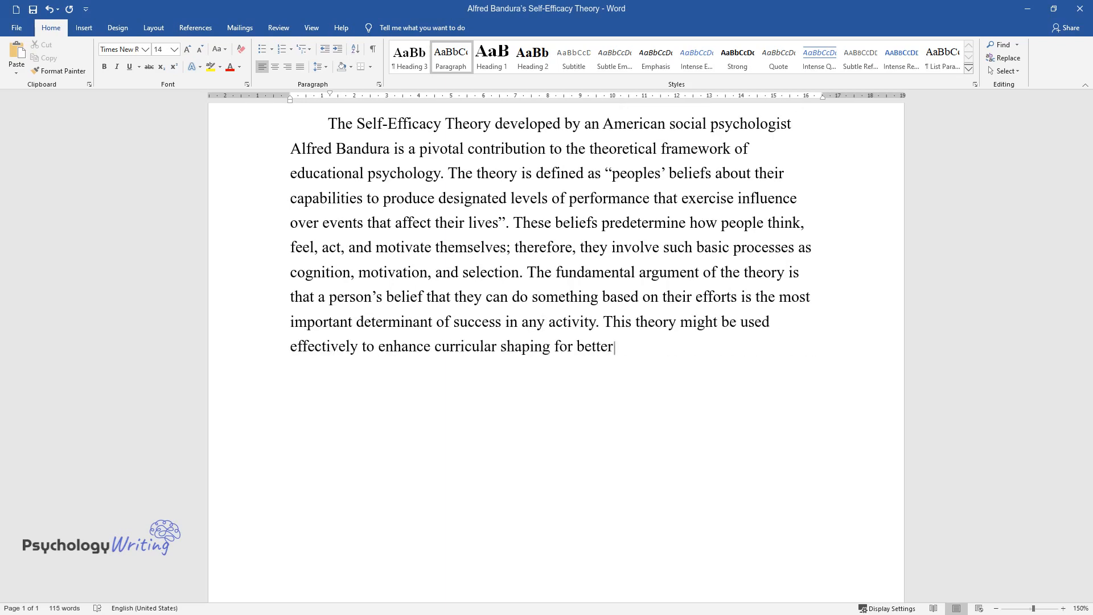
text(academic outcomes at educational i)
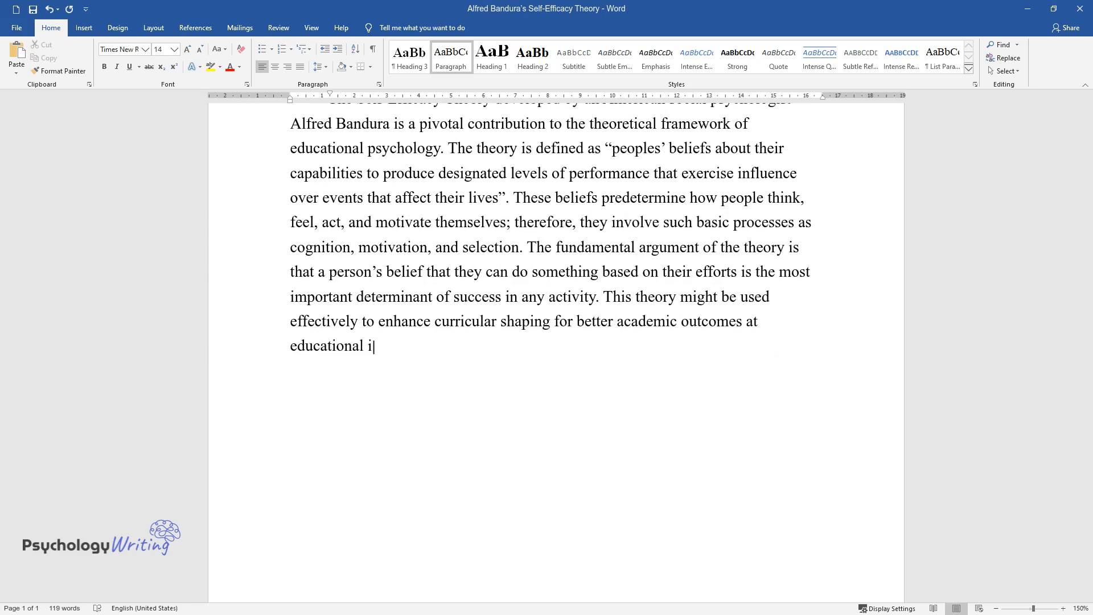
text(nstitutions.)
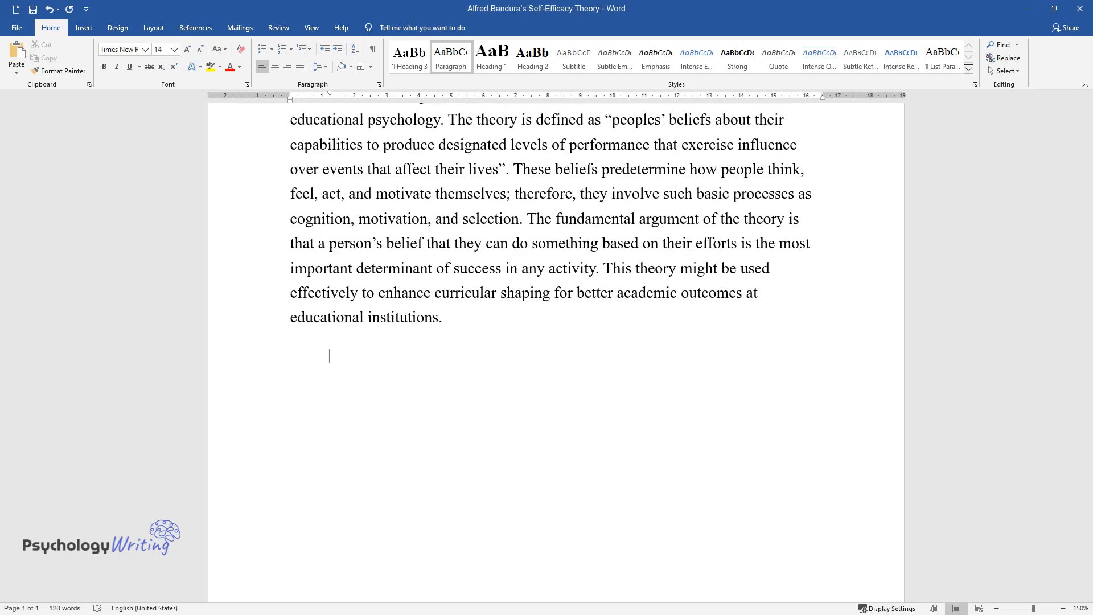
Type the body paragraph's opening on curricula and the first source, mastery experiences
text(Indeed, since the theory of self-e)
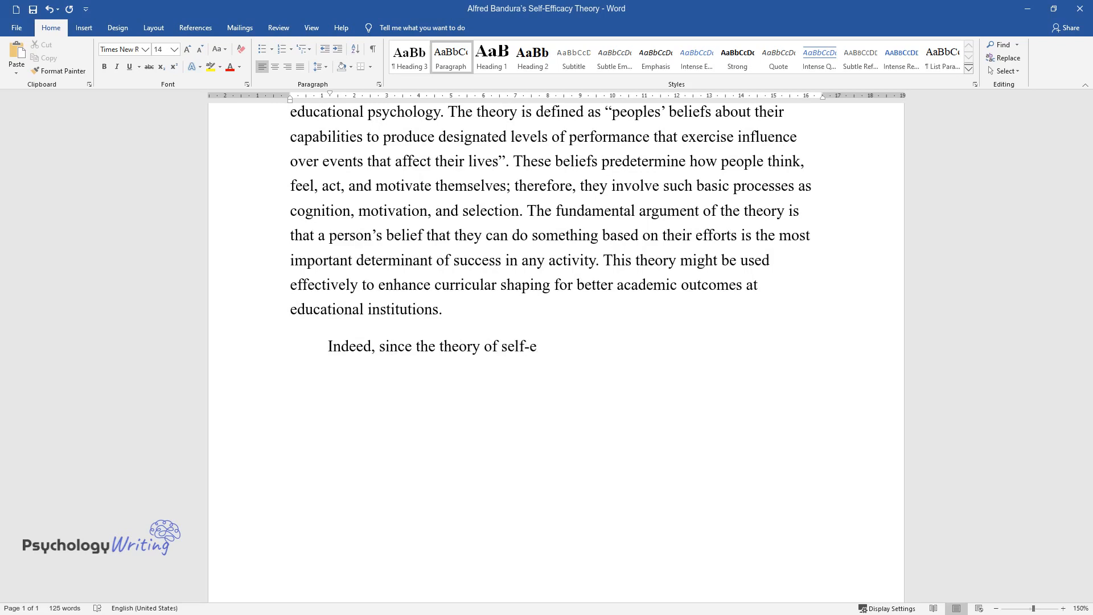
text(fficacy involves the ability of a)
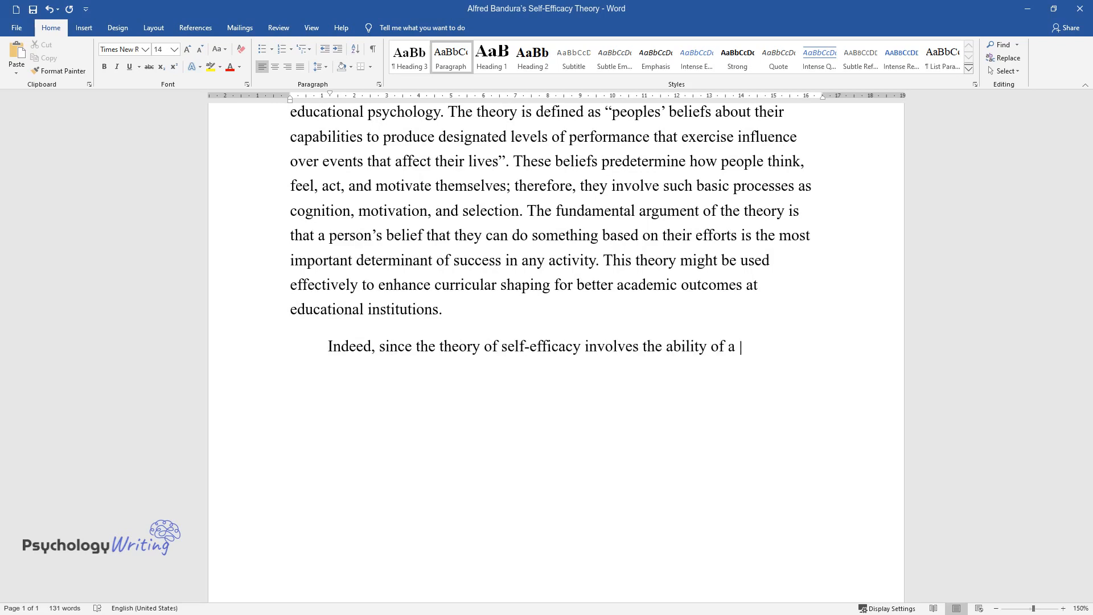
text(person to integrate their capacity)
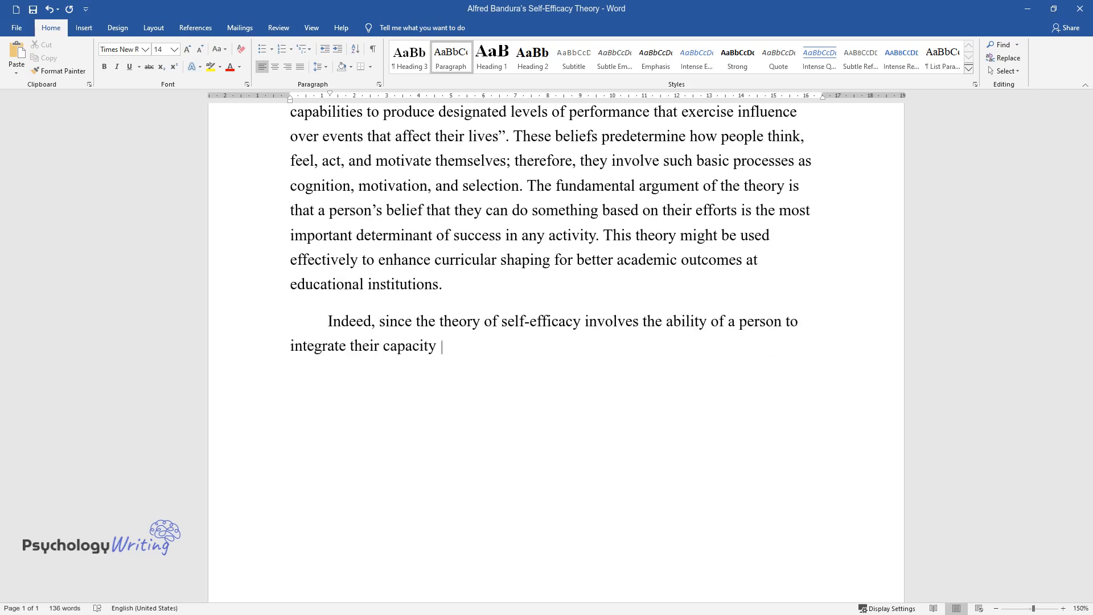
text(for goal achievement, it might enhance students’ learning)
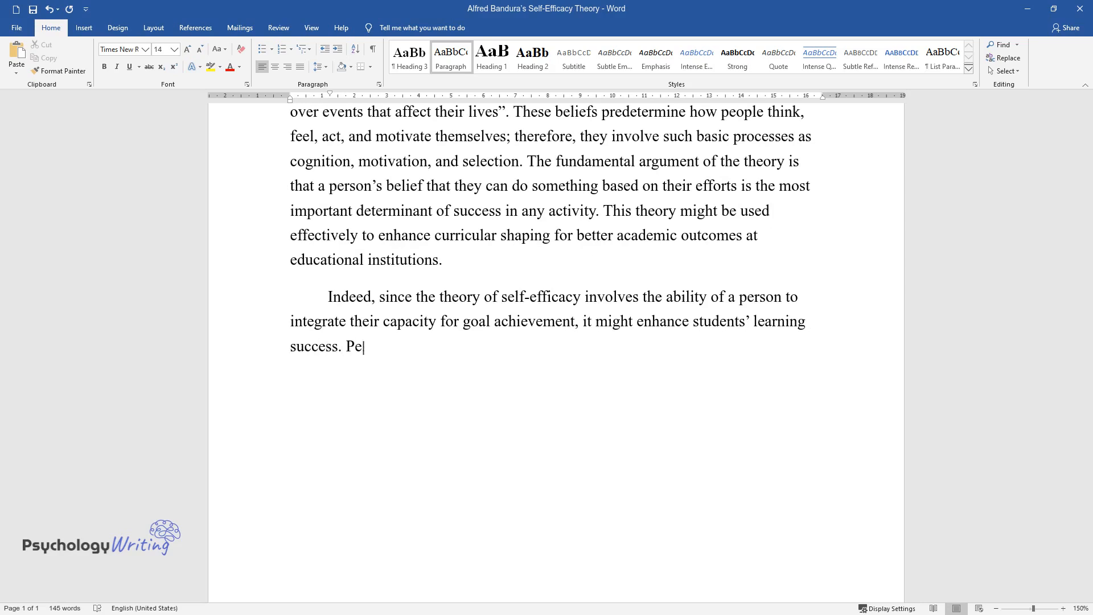
text(ople with a high level of confidence in their abilities use their cog)
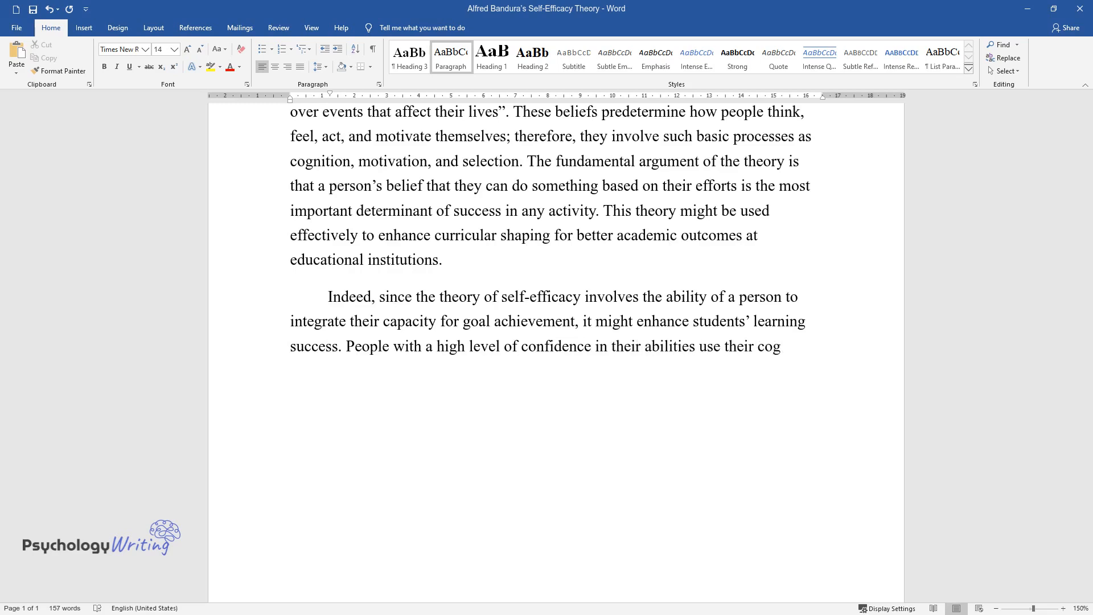
text(nitive skills more effectively. The application of the theory to curr)
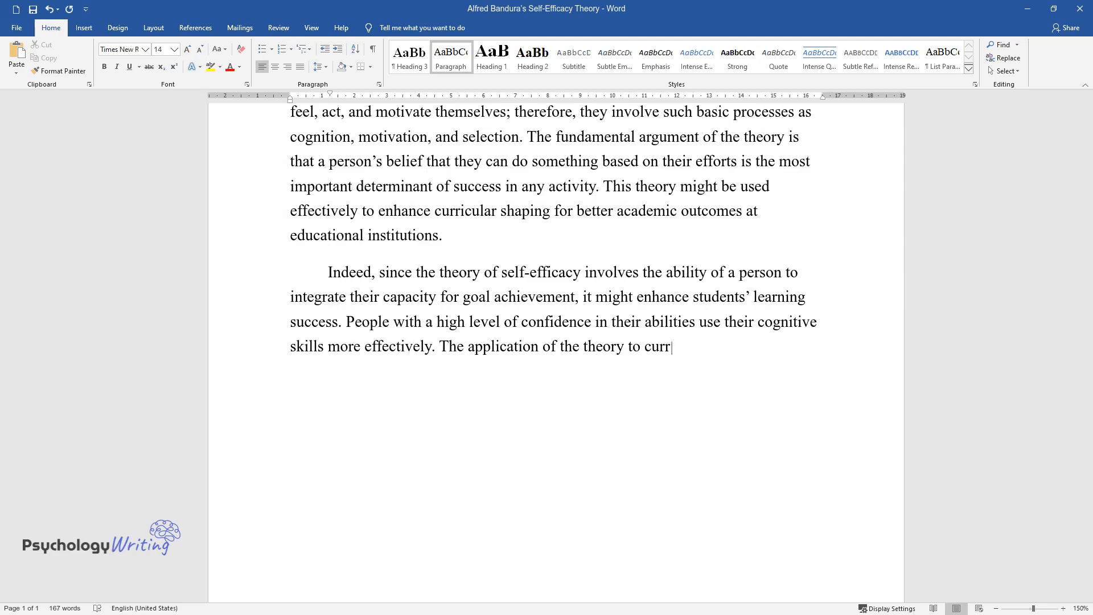
text(icula might be based on the four s)
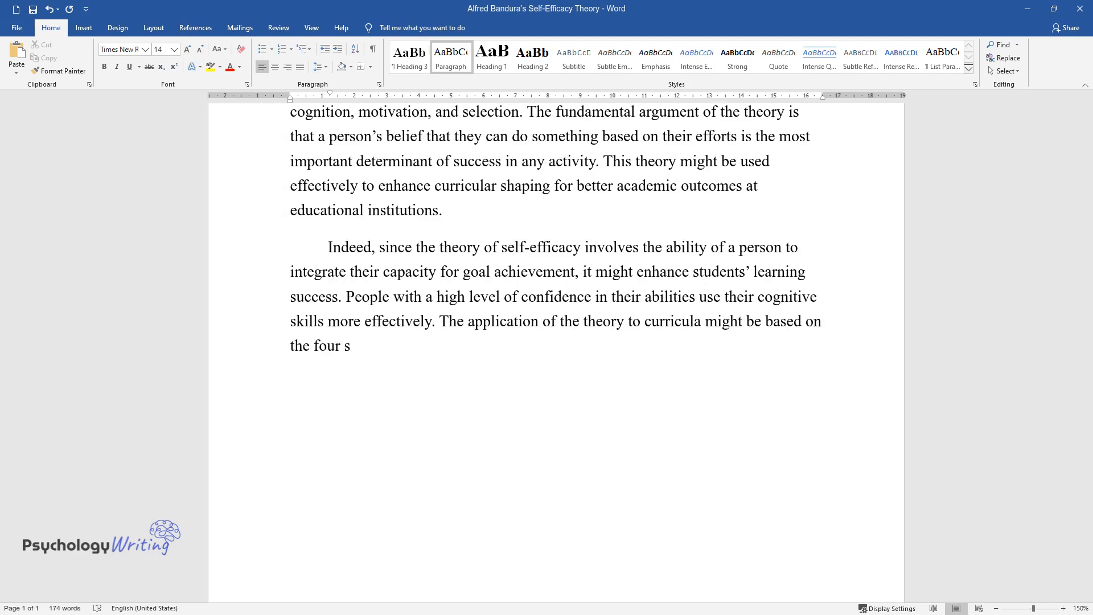
text(ources of self-efficacy, introduced)
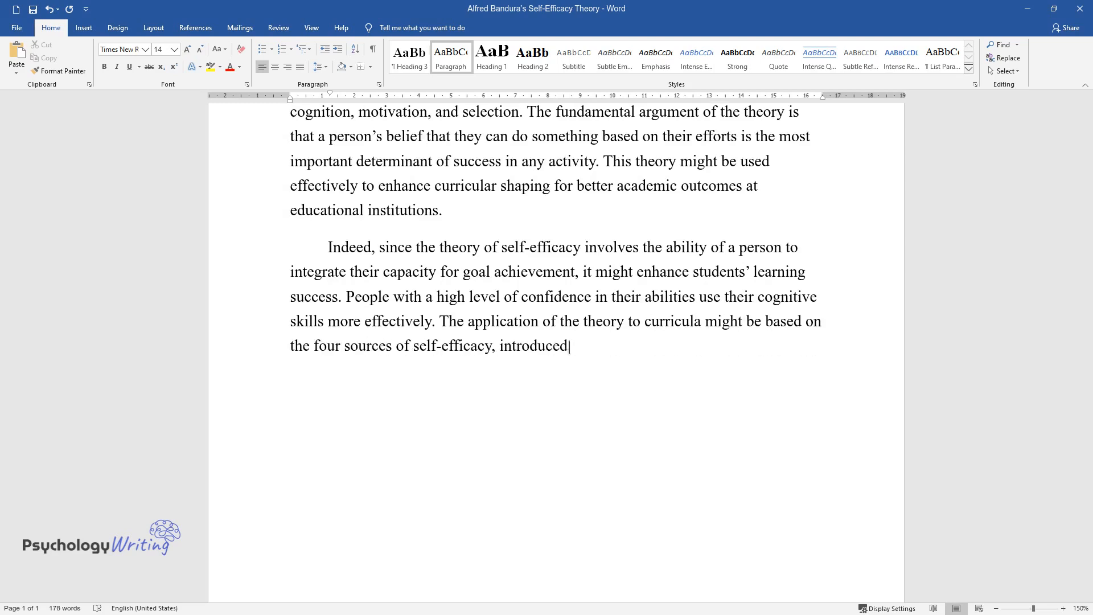
text(by Bandura. Firstly, students' ed)
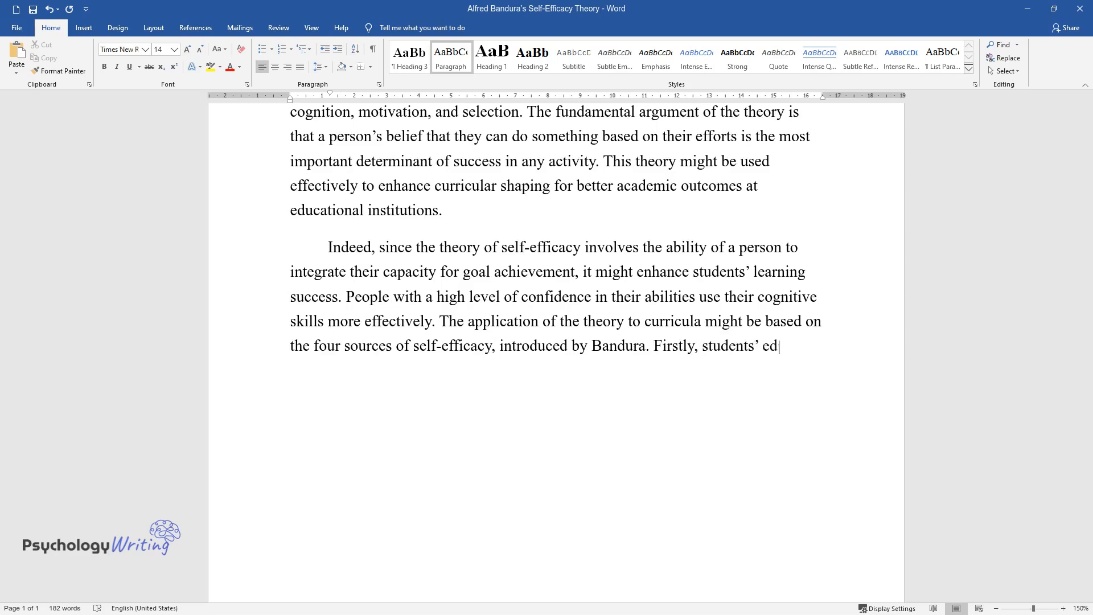
text(ucational activities should be plan)
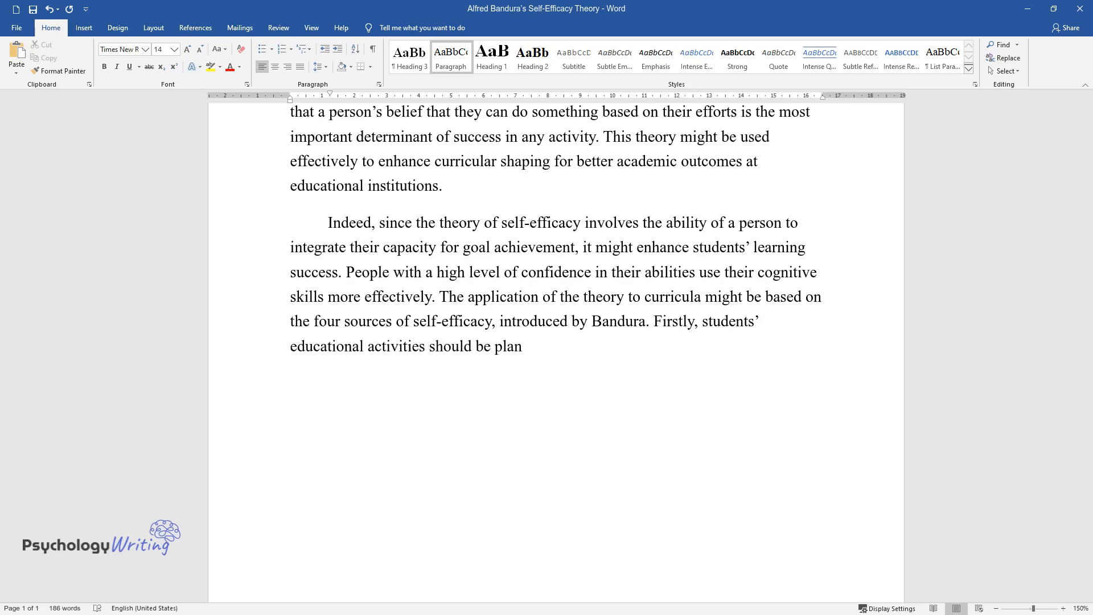
text(ned in a way that guarantees maste)
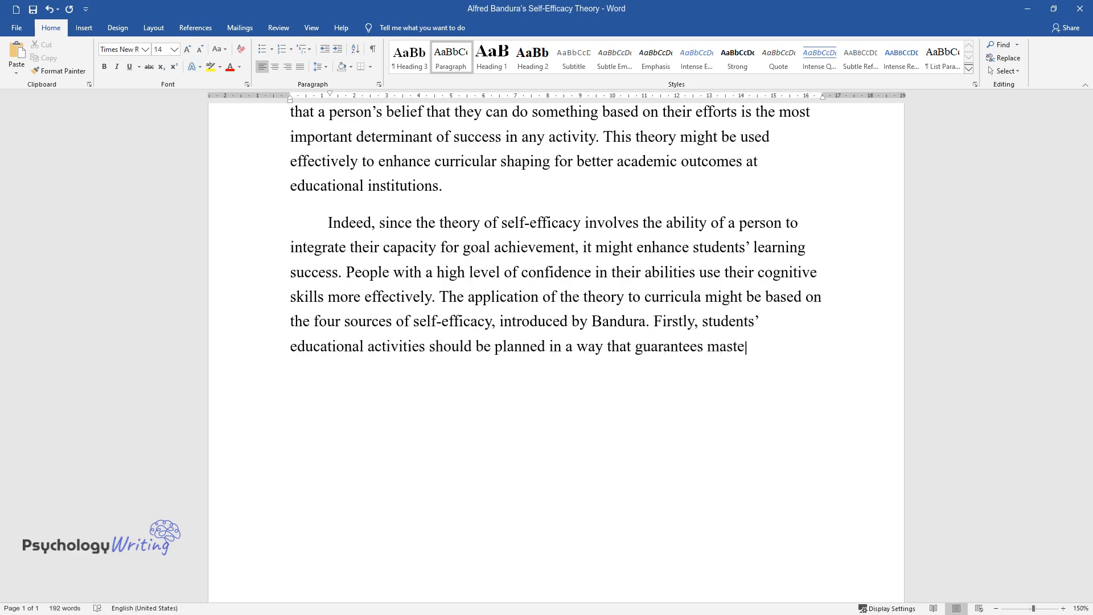
text(ry experiences such as repetitive p)
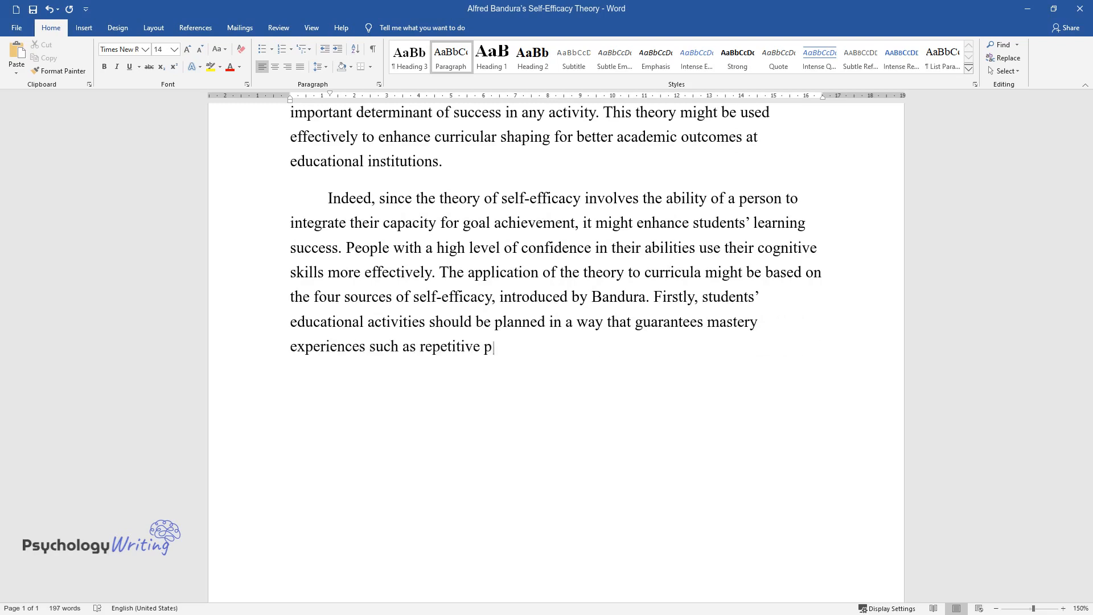
text(ractice that enhances confidence.)
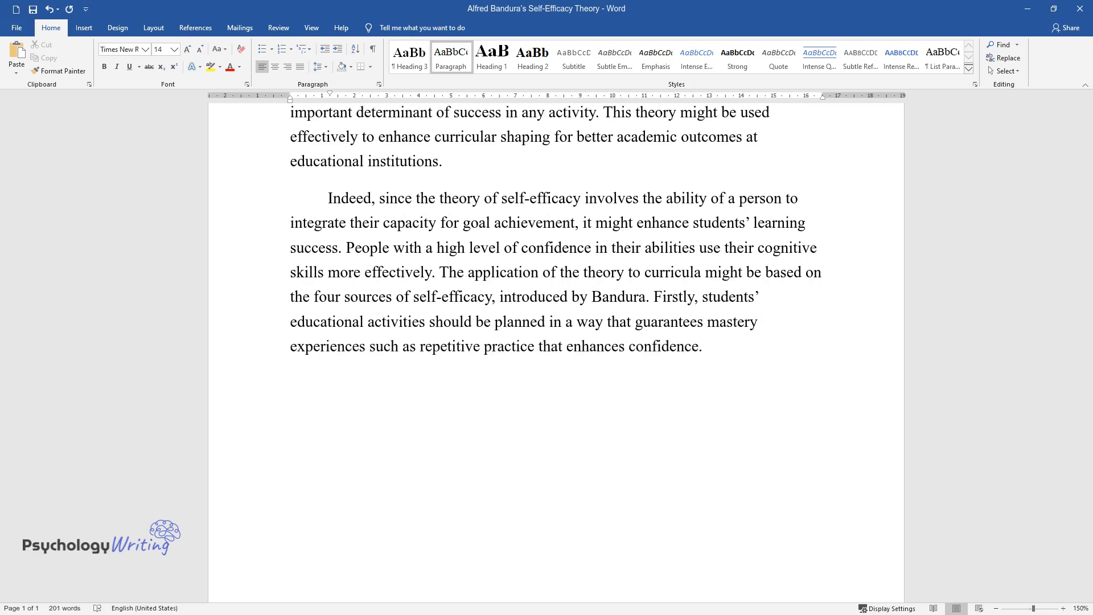
Cover vicarious experiences, social persuasion and emotional attributes, ending 'improve their academic performance.'
text(Secondly, students will build self-)
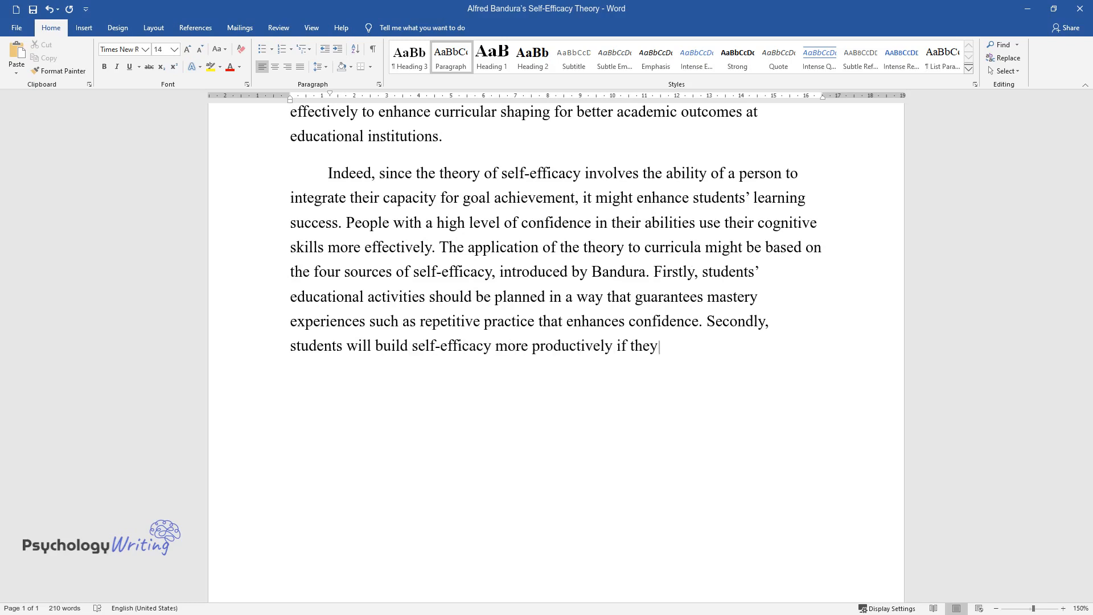
text(are provided with vicarious experi)
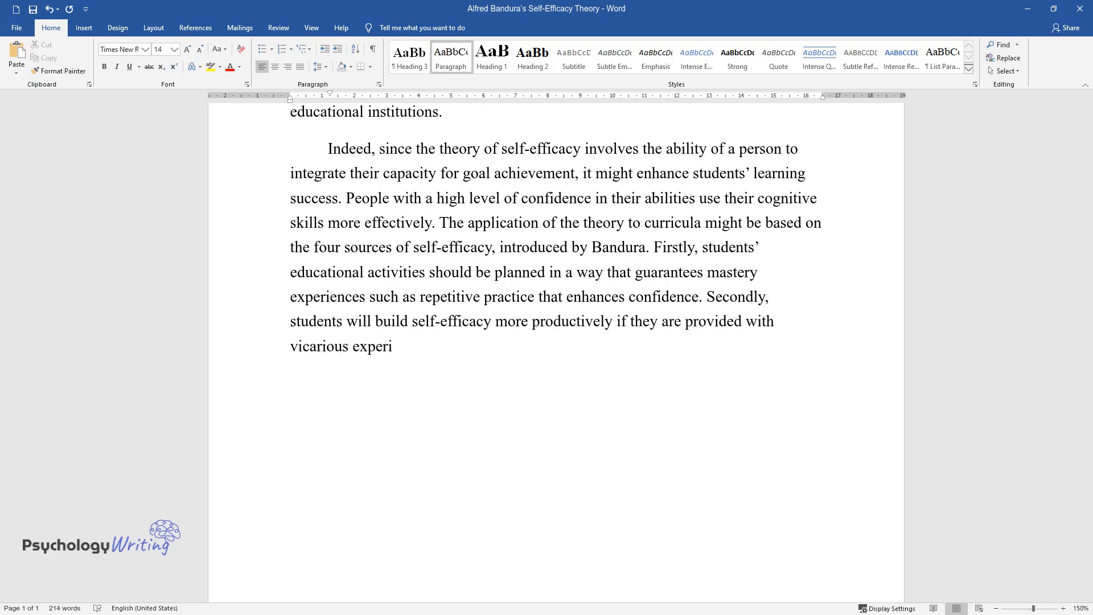
text(ences based on social models, such as examples of other students’)
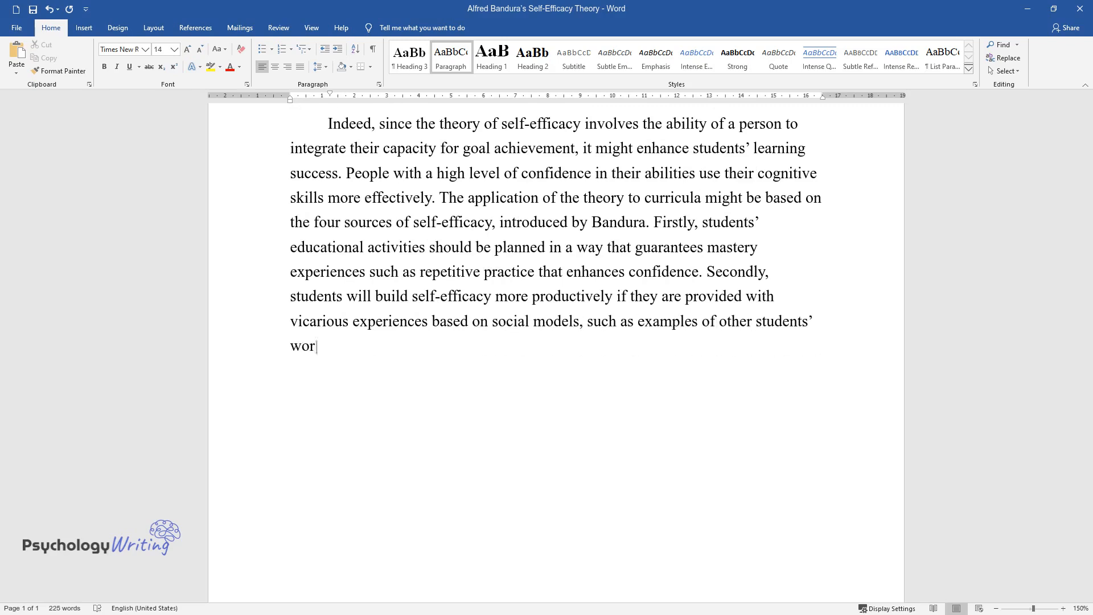
text(ks or teachers' demonstrations. Th)
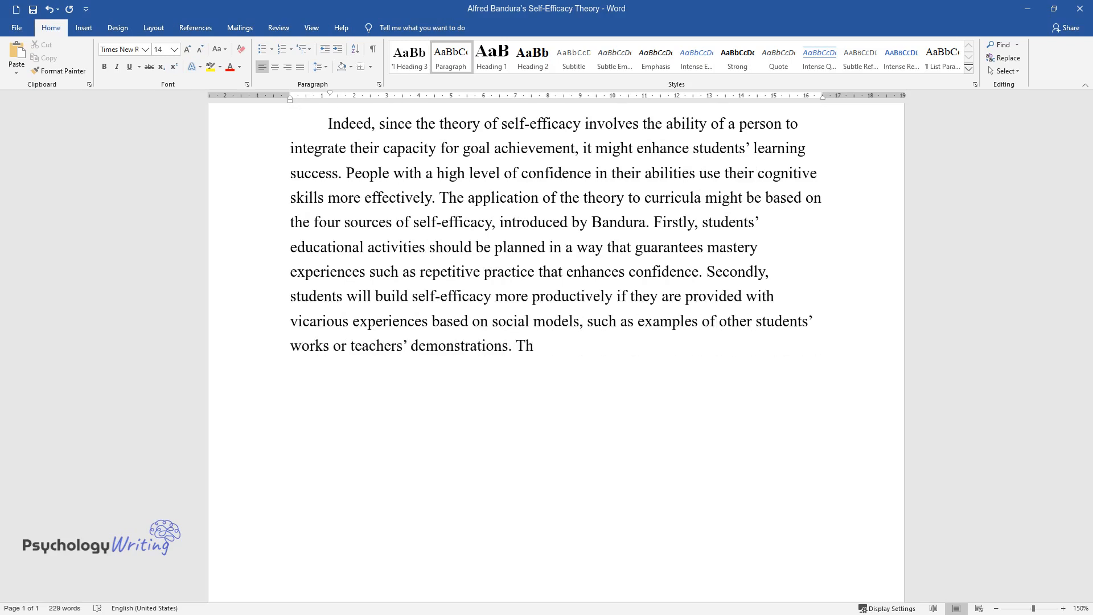
text(irdly, self-efficacy might be reinf)
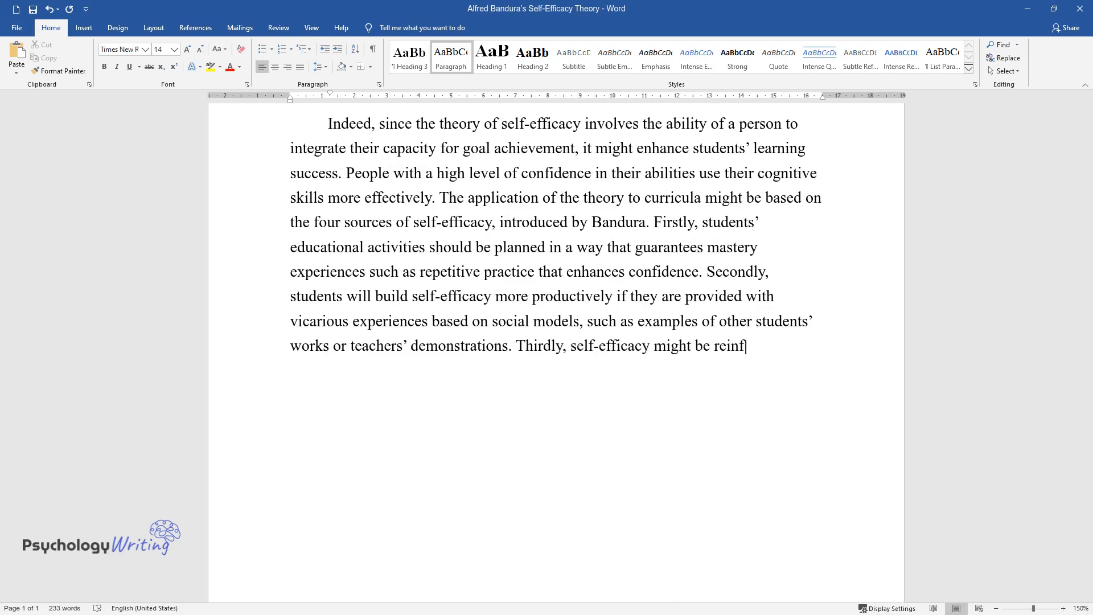
text(orced in students by means of soci)
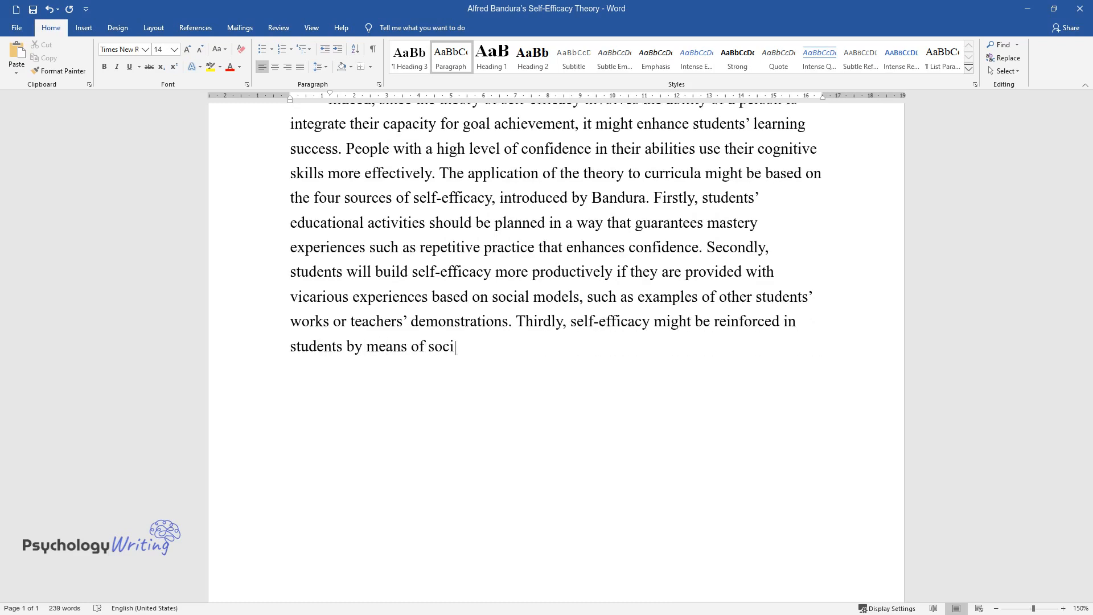
text(al persuasion and encouragement. Fourthly, th)
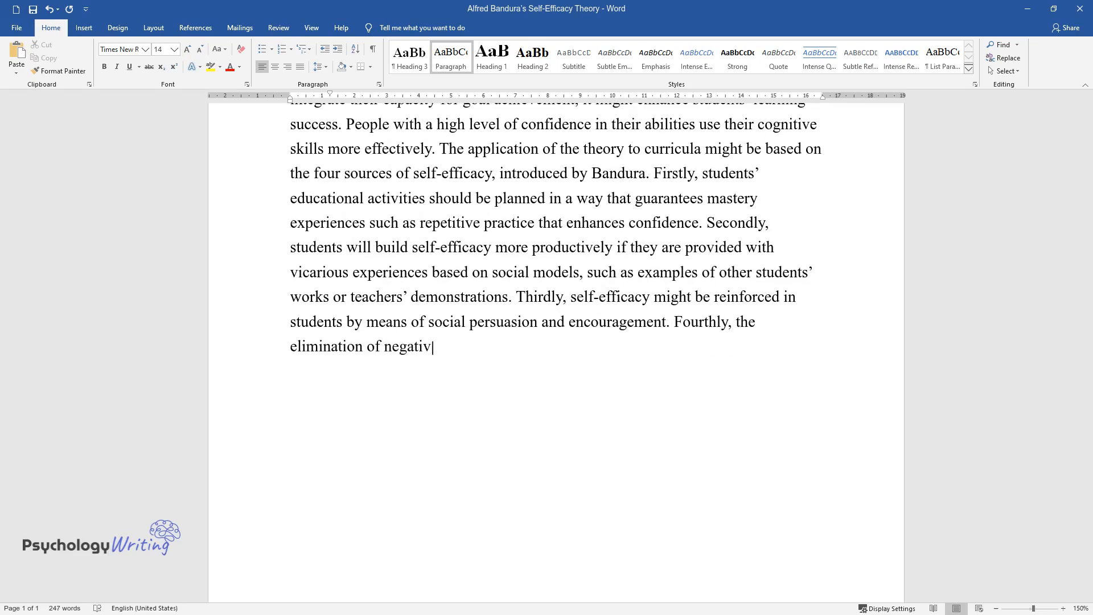
text(e emotional and somatic attributes)
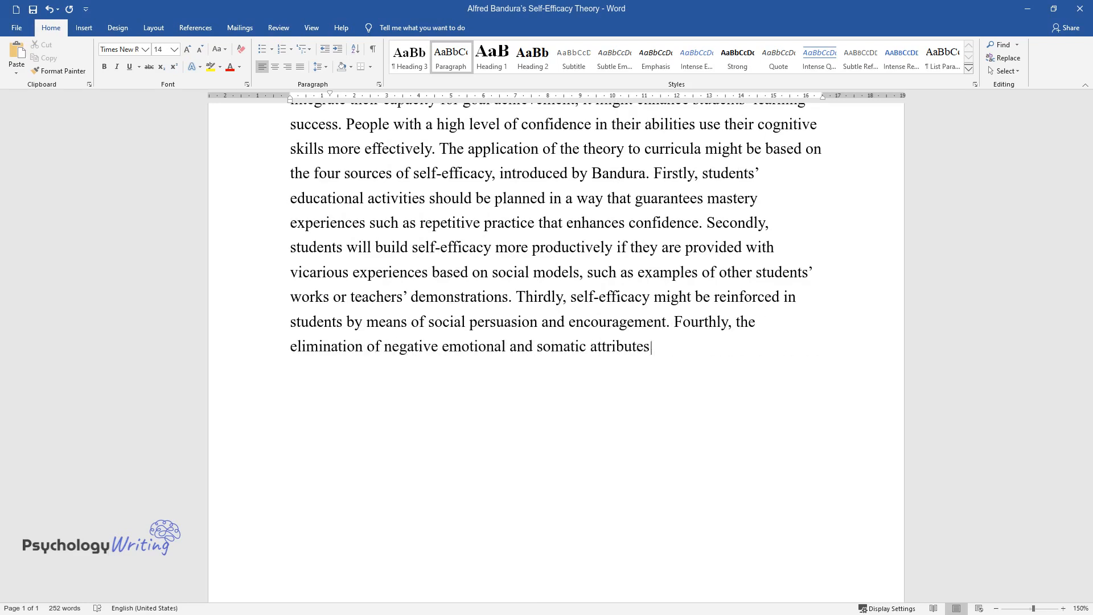
text(might enhance learners' self-effic)
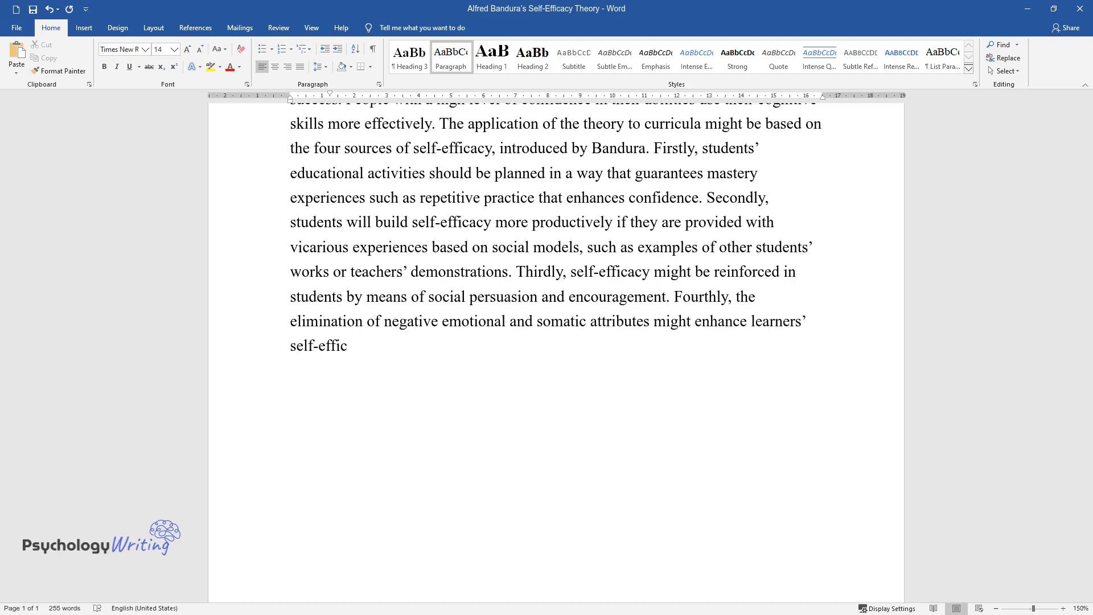
text(acy and improve their academic per)
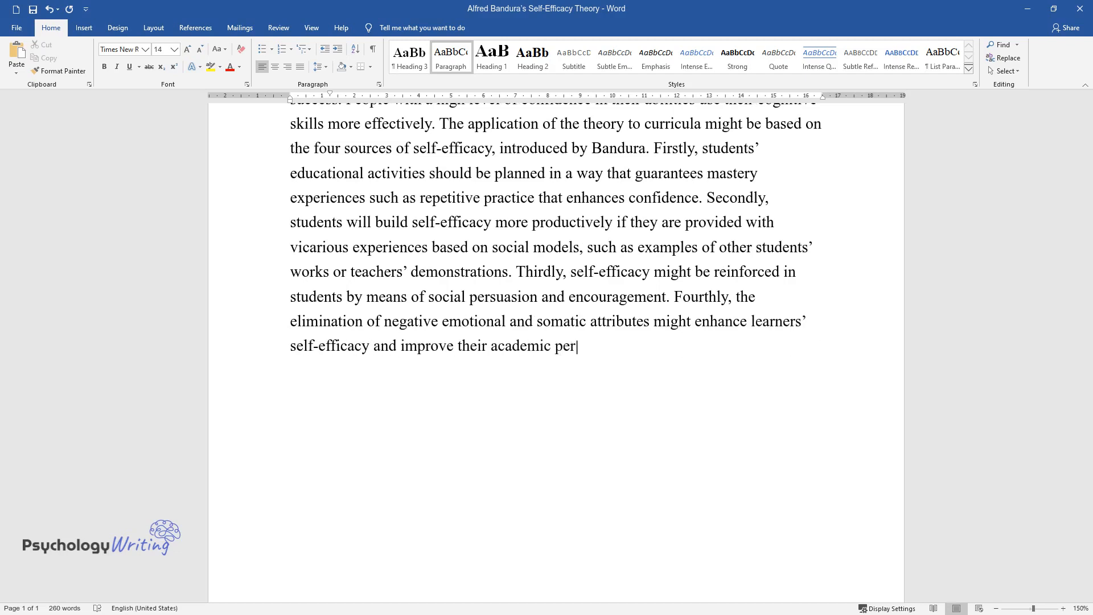
text(formance.)
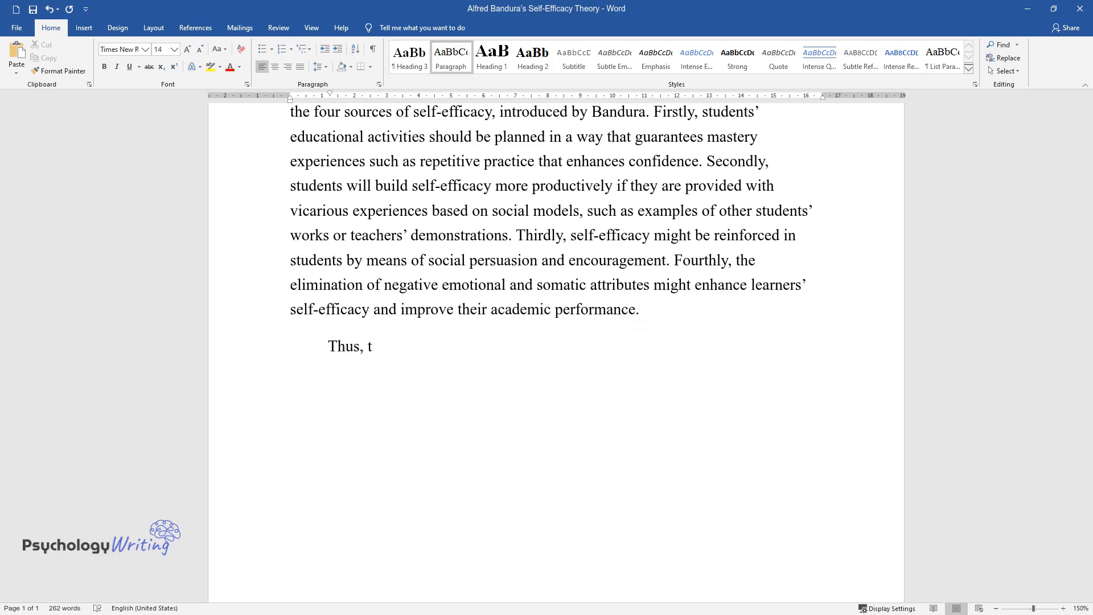
Type the conclusion calling self-efficacy 'a fundamental asset of educational psychology', listing social models and persuasion
text(he self-efficacy theory is a funda)
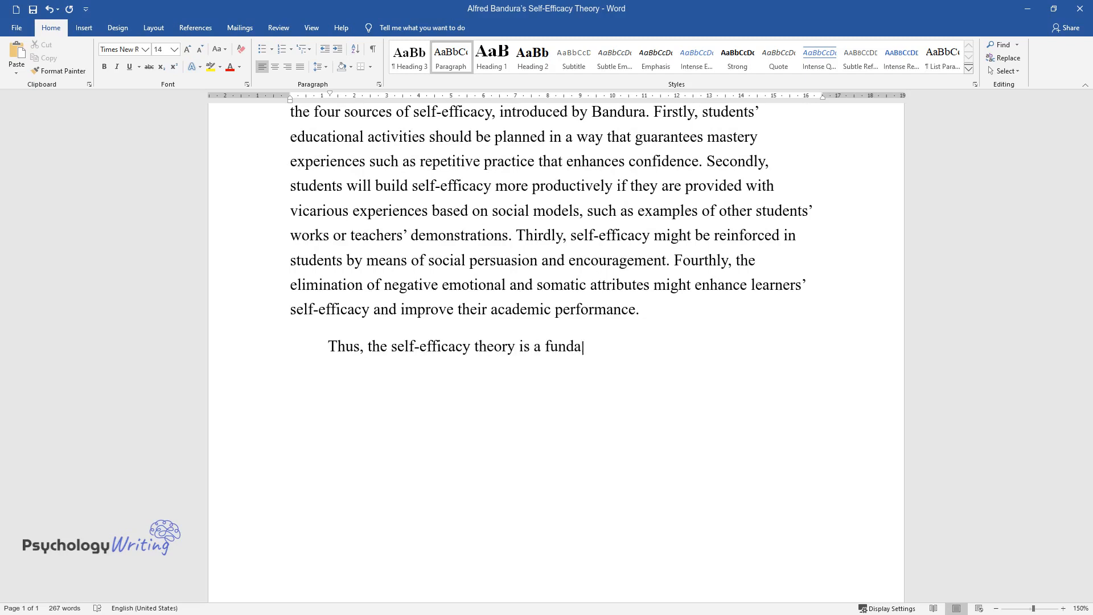
text(mental asset of educational psychology. It postulates that people’s)
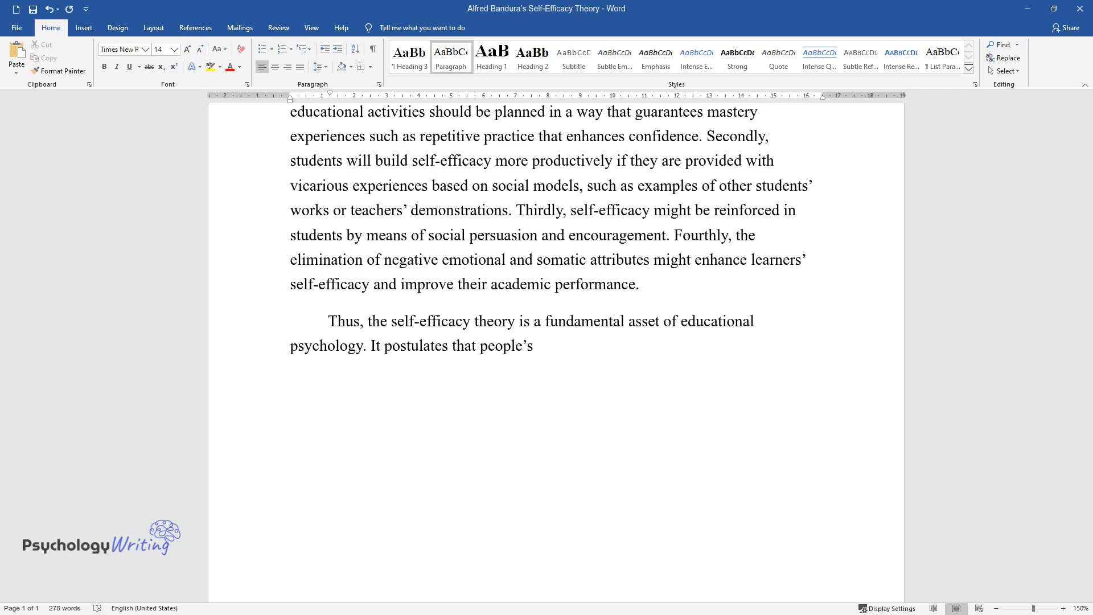
text(beliefs that they are capable of a)
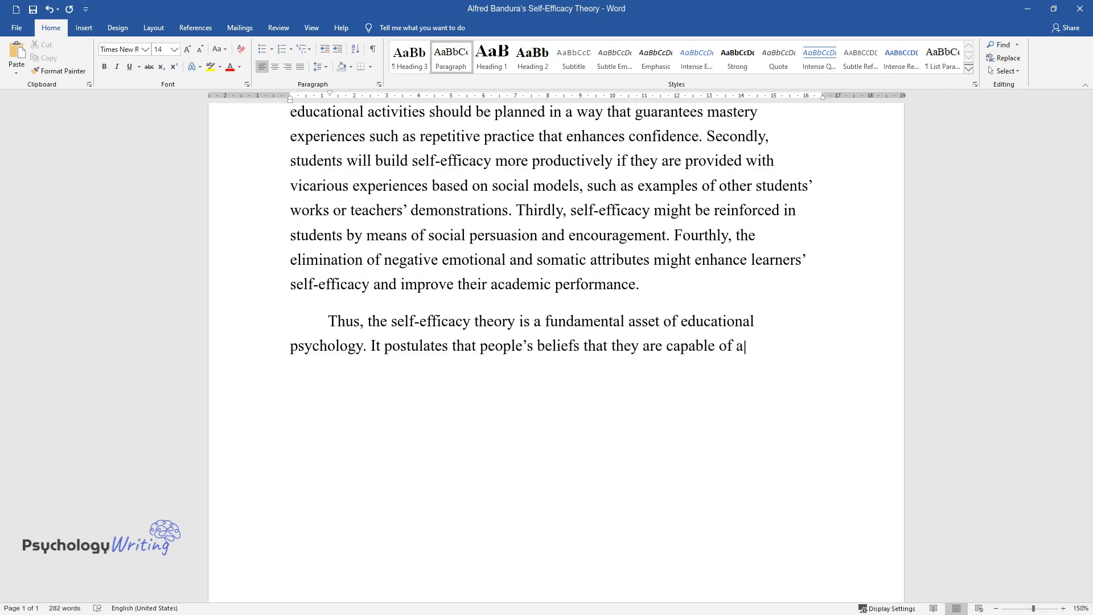
text(ccomplishing a task increase their)
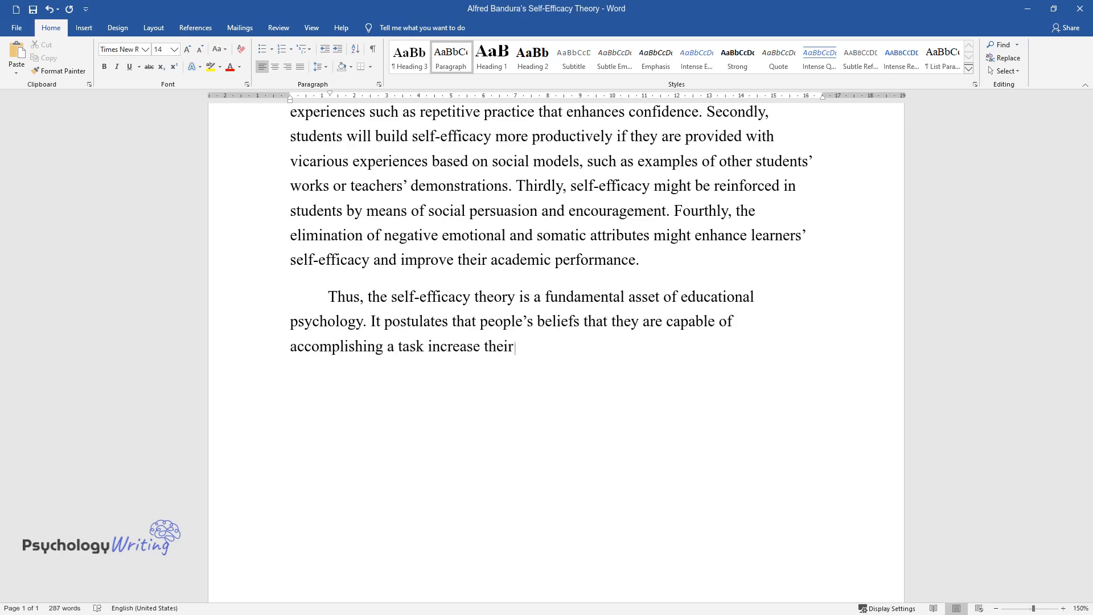
text(productivity and effectiveness in)
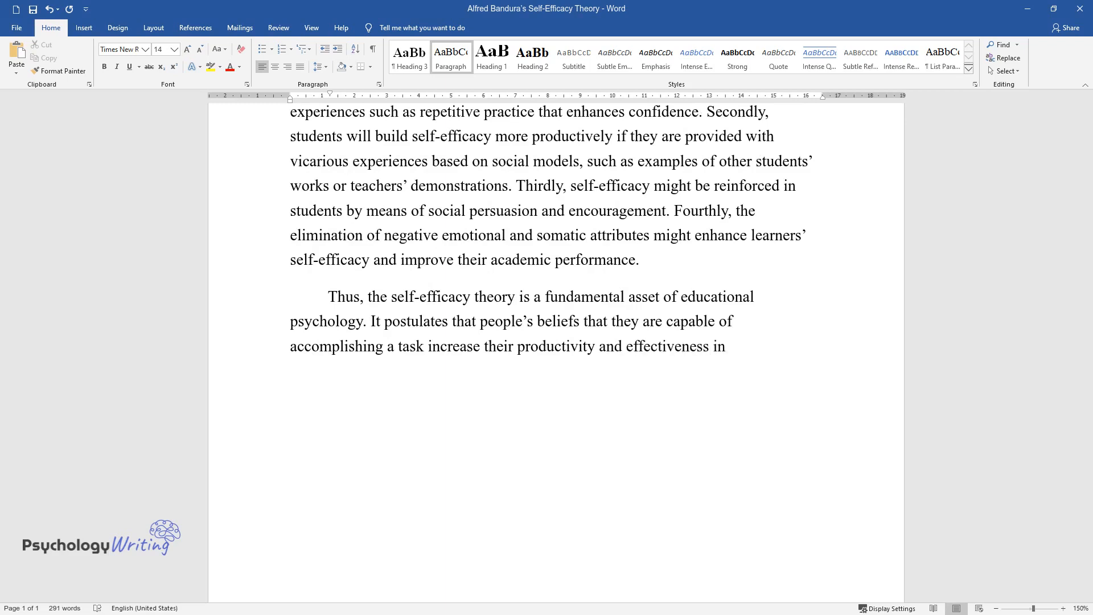
text(performance. Therefore, when shap)
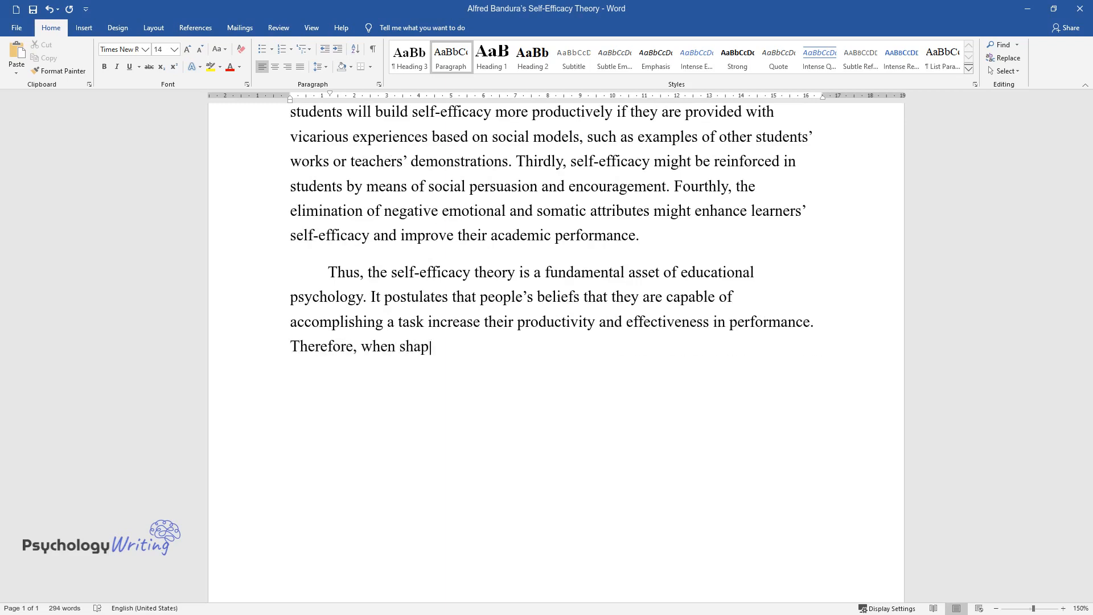
text(ed with four sources of self-efficacy, including mastery)
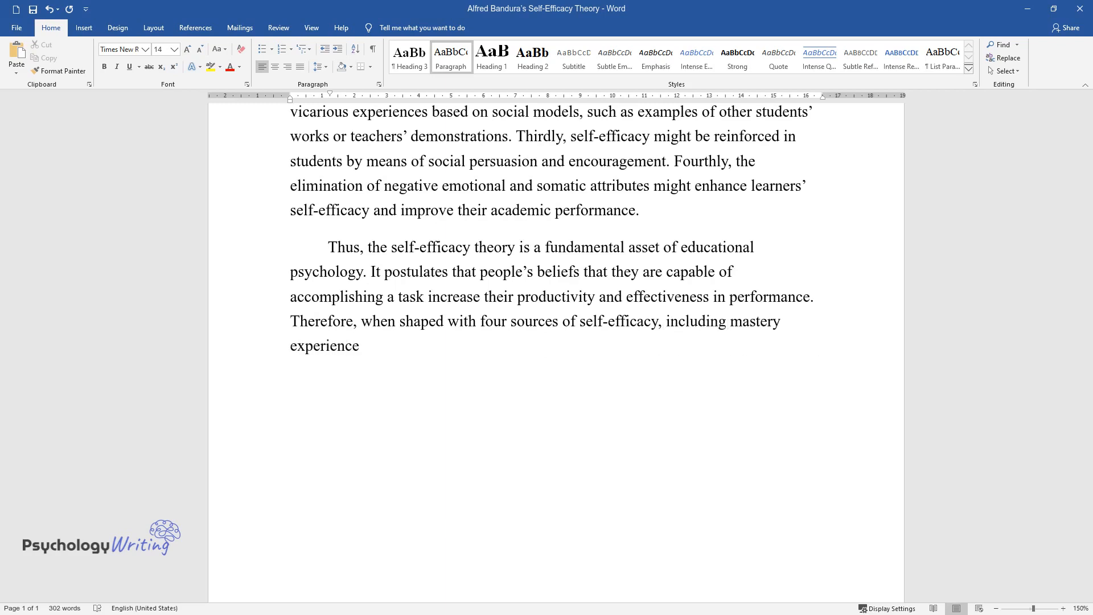
text(, social models, social persuasion, and negative emotions eliminatio)
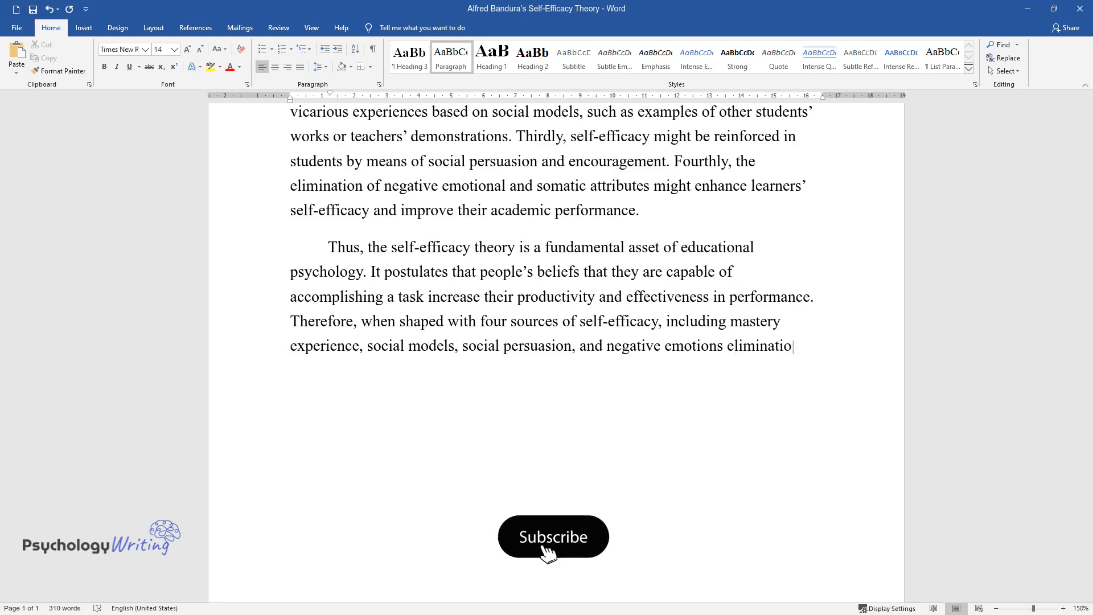
click(553, 536)
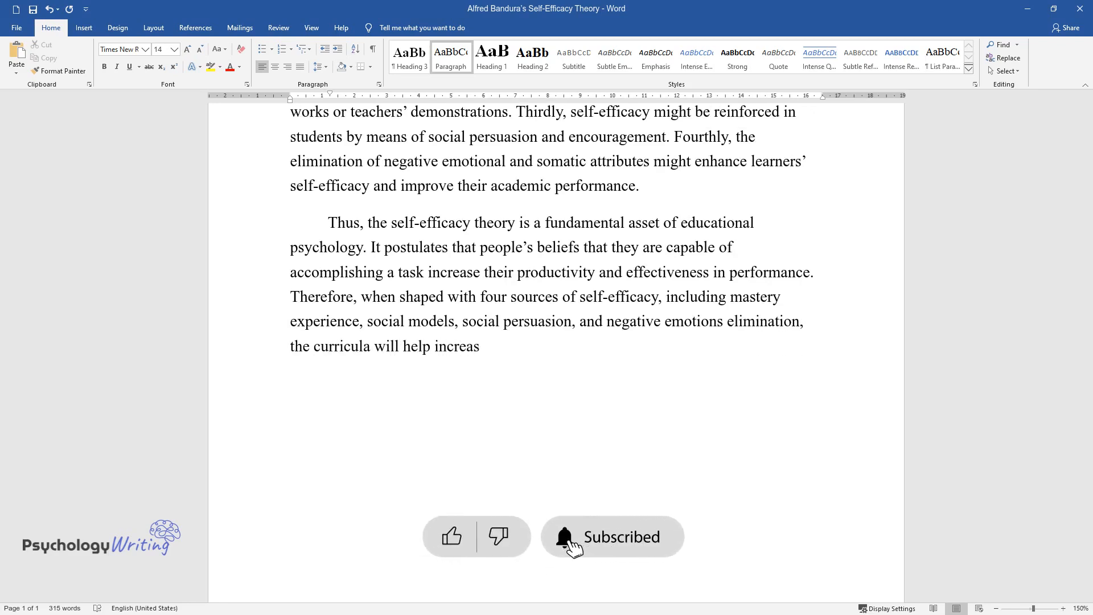